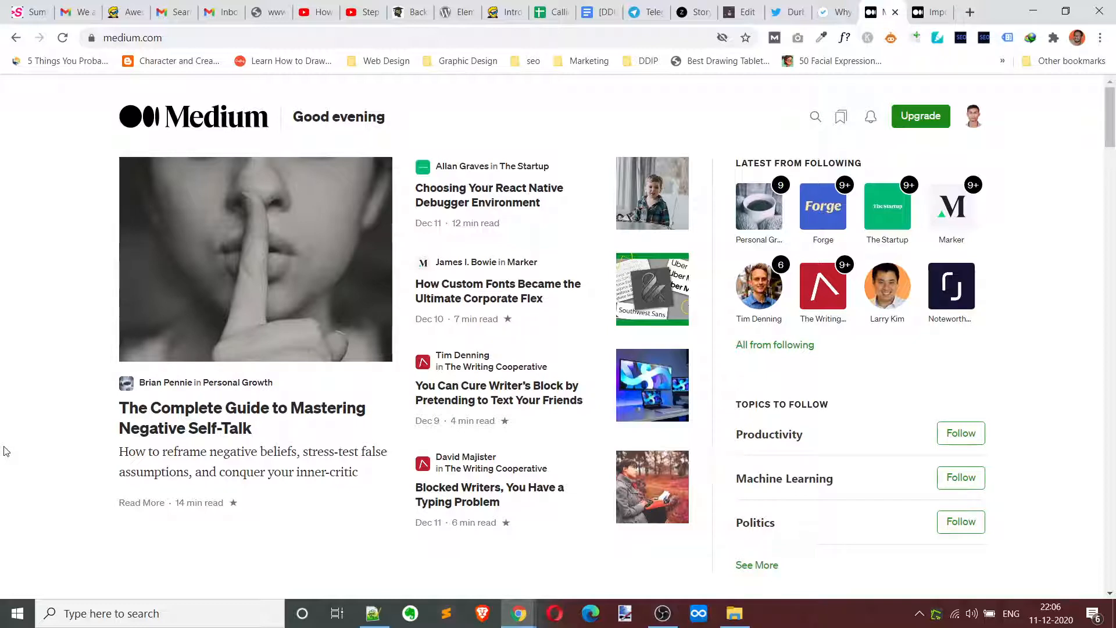
Step: Review the 15 Git Hacks stats screenshots in Photos, ending on the traffic-sources view
click(973, 116)
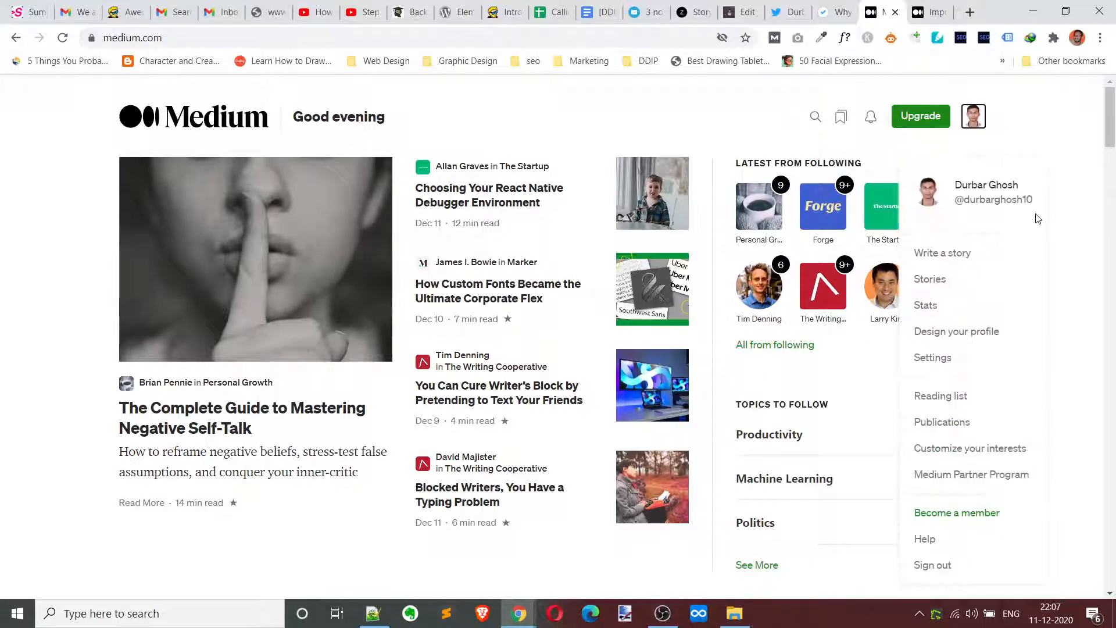
click(590, 107)
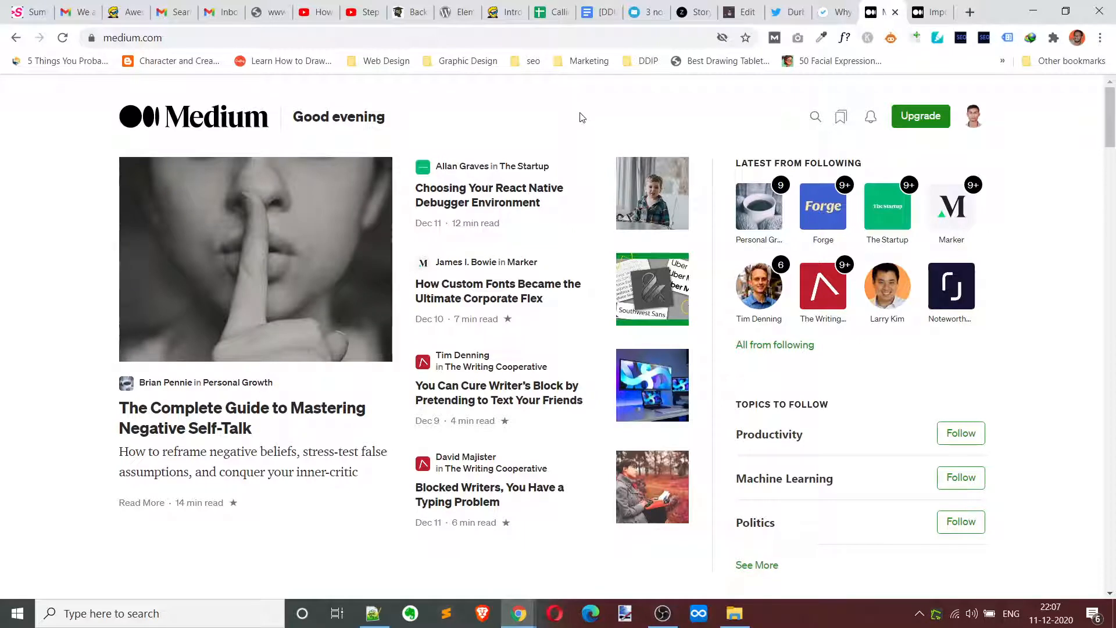
mouse_move(946, 576)
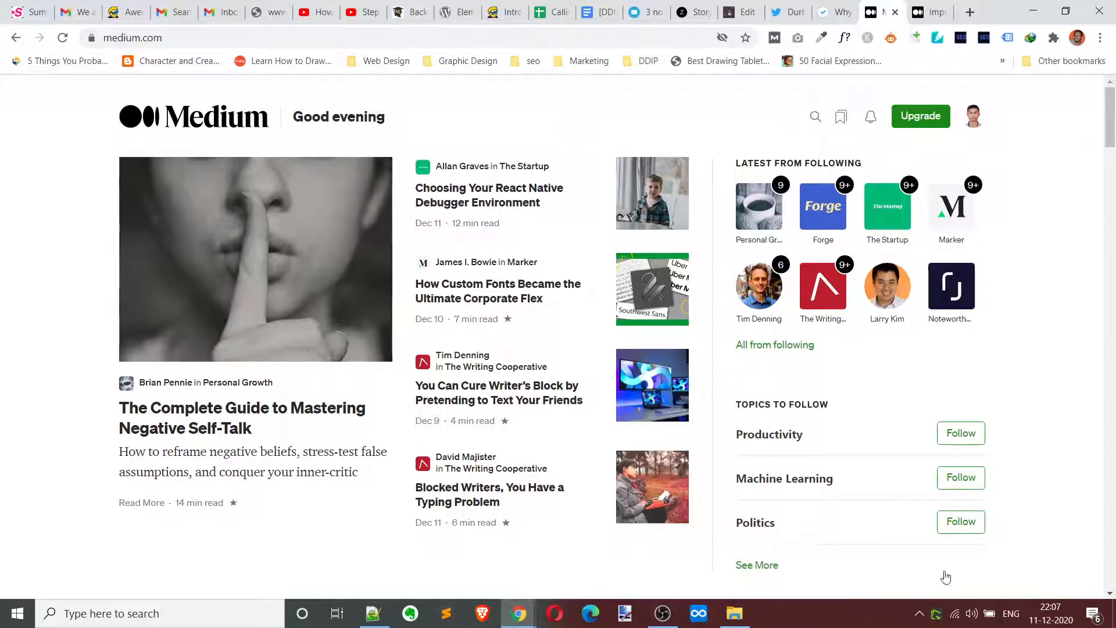
click(734, 613)
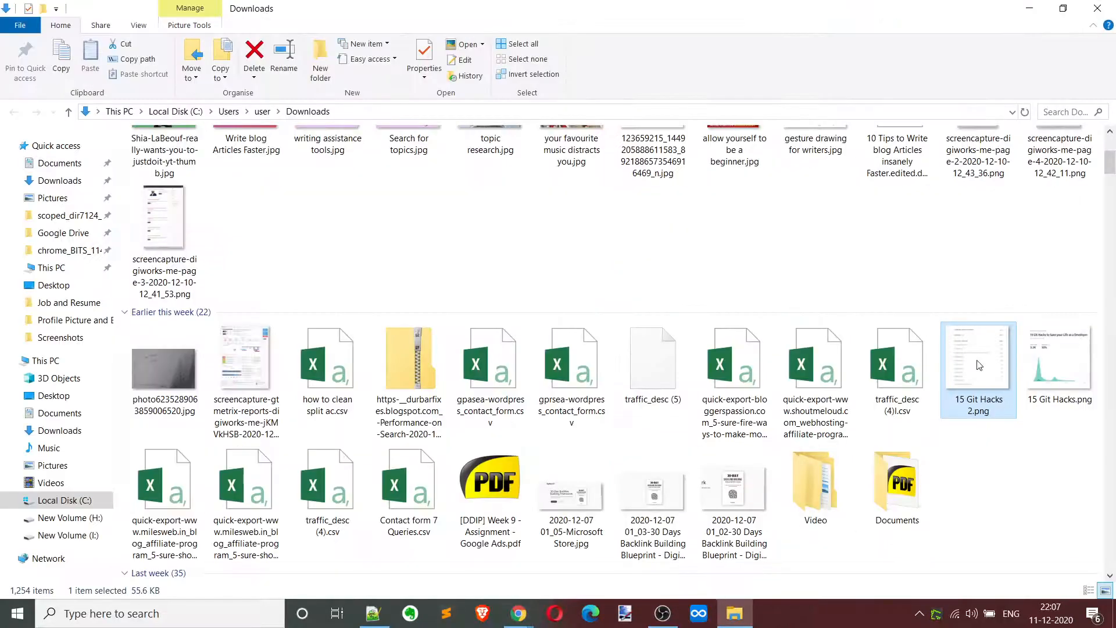
double_click(978, 356)
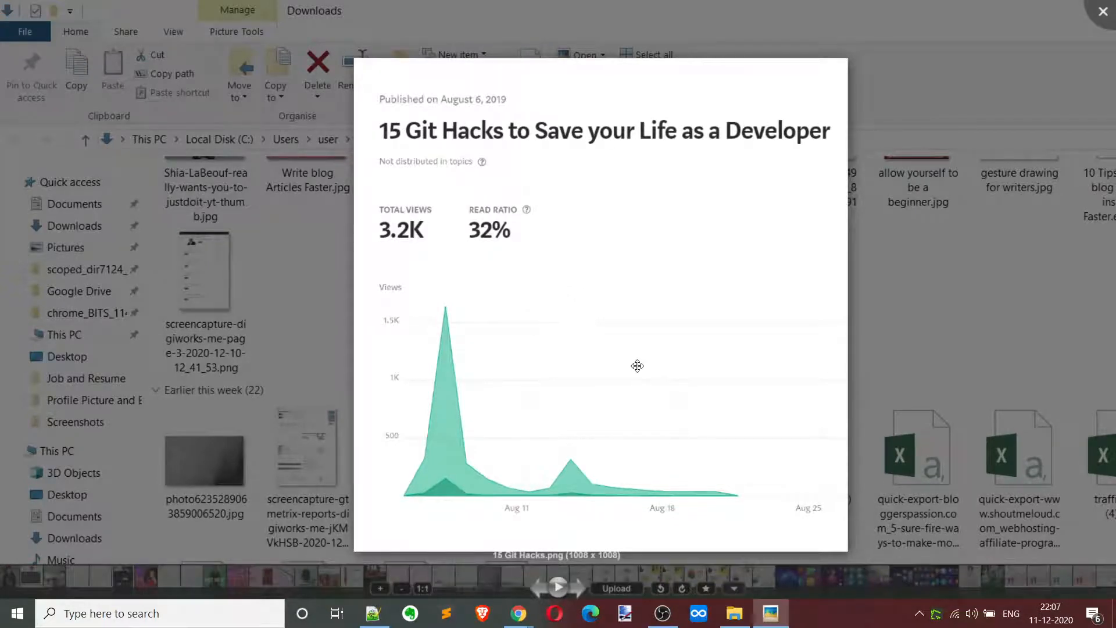
mouse_move(419, 236)
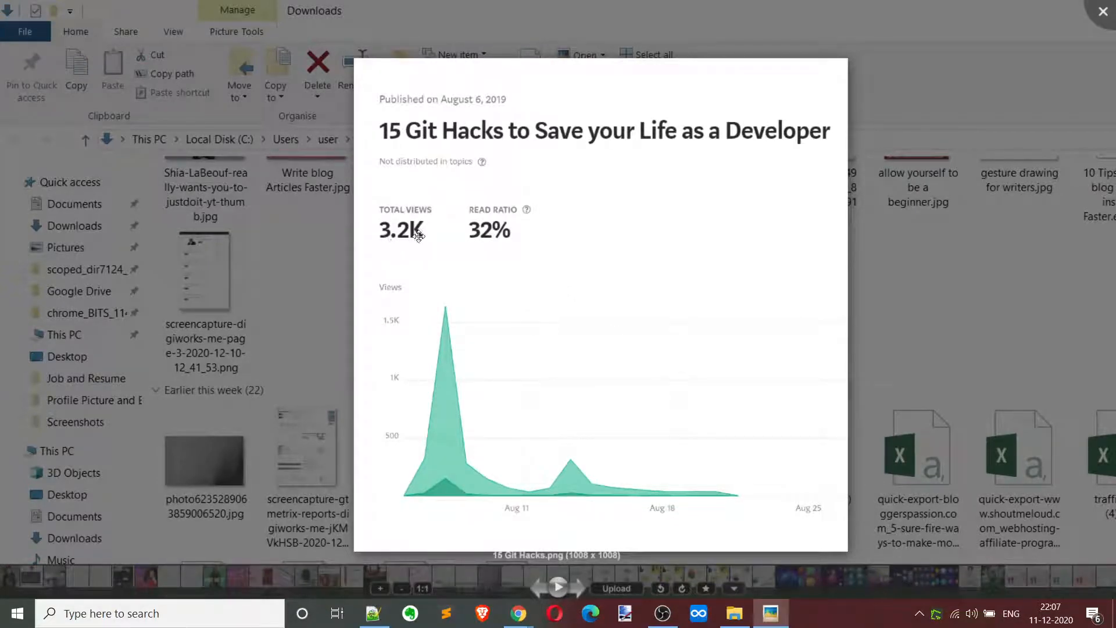
click(557, 588)
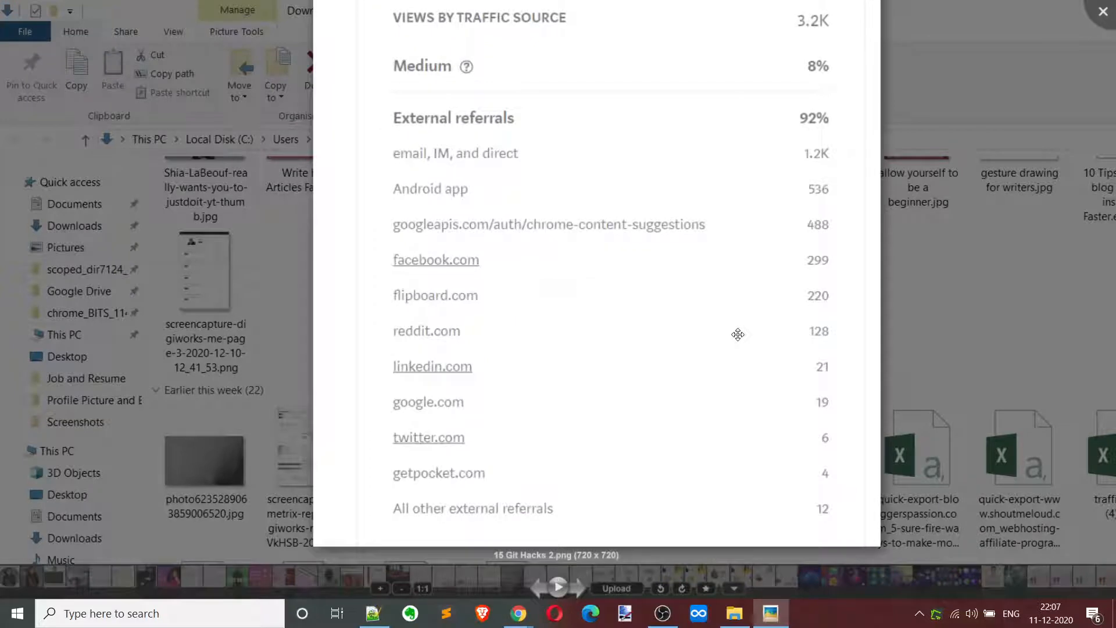
mouse_move(575, 325)
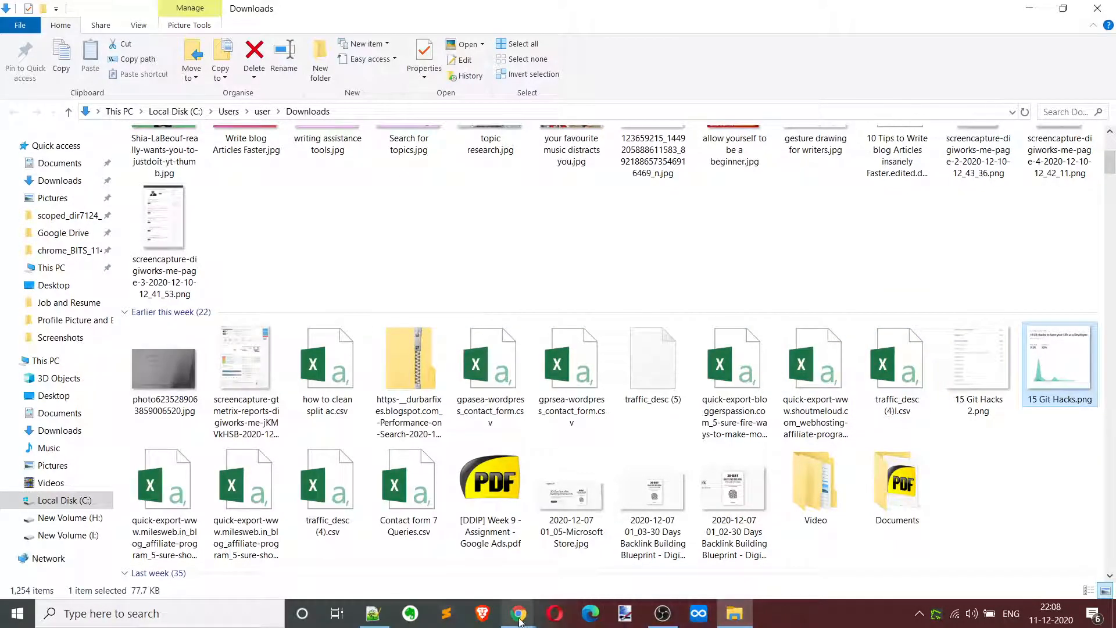
Step: Go to medium.com/p/import and focus the empty story link field
click(519, 613)
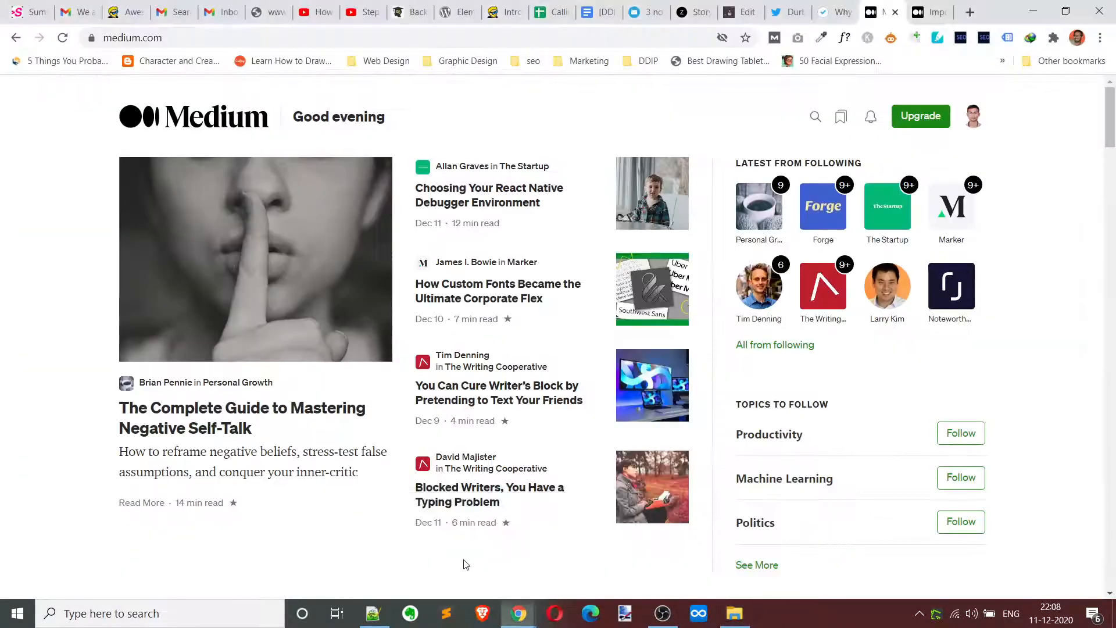
mouse_move(500, 396)
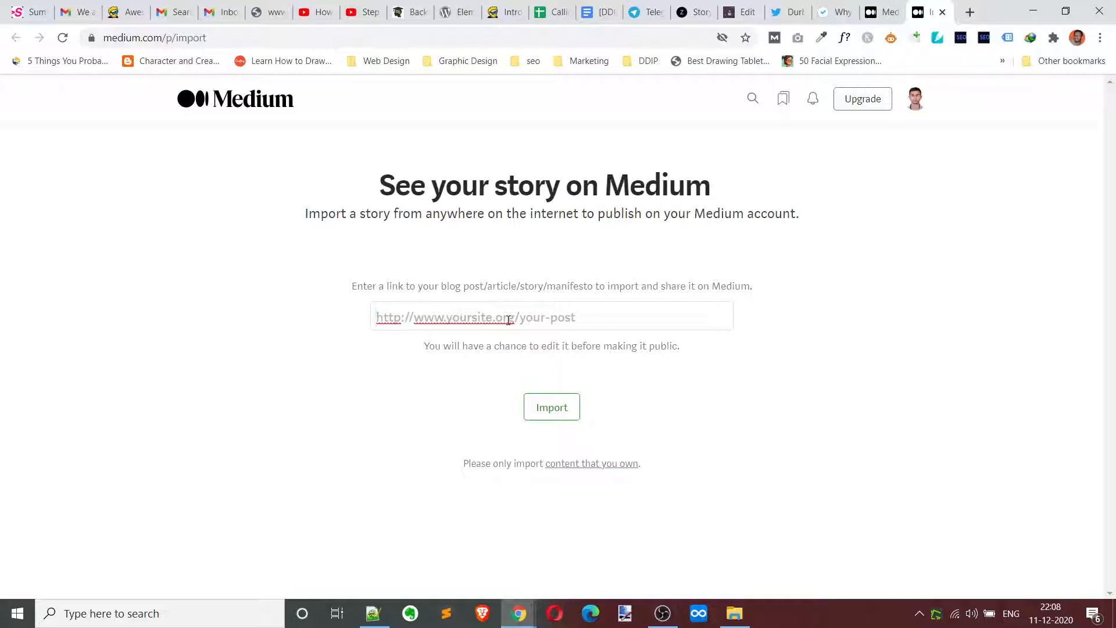
click(551, 316)
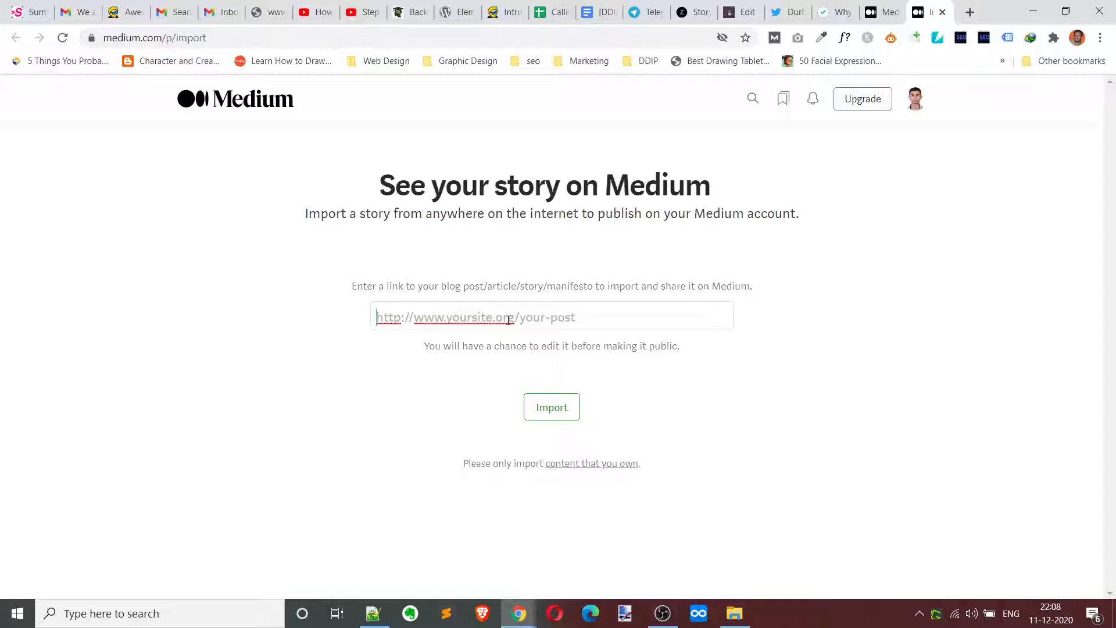
mouse_move(499, 467)
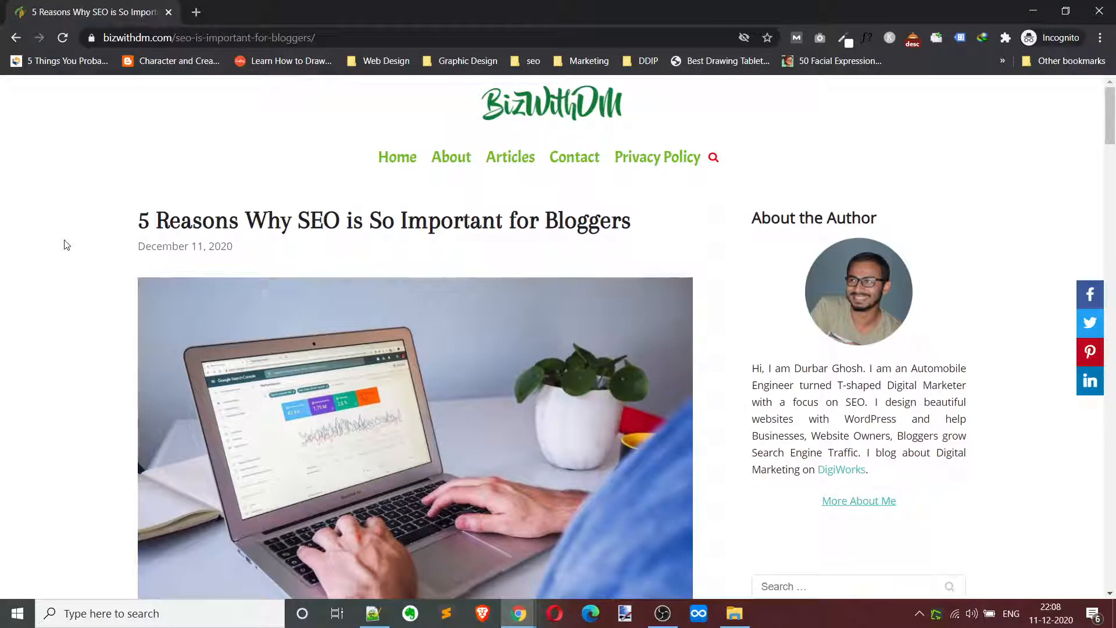
mouse_move(71, 271)
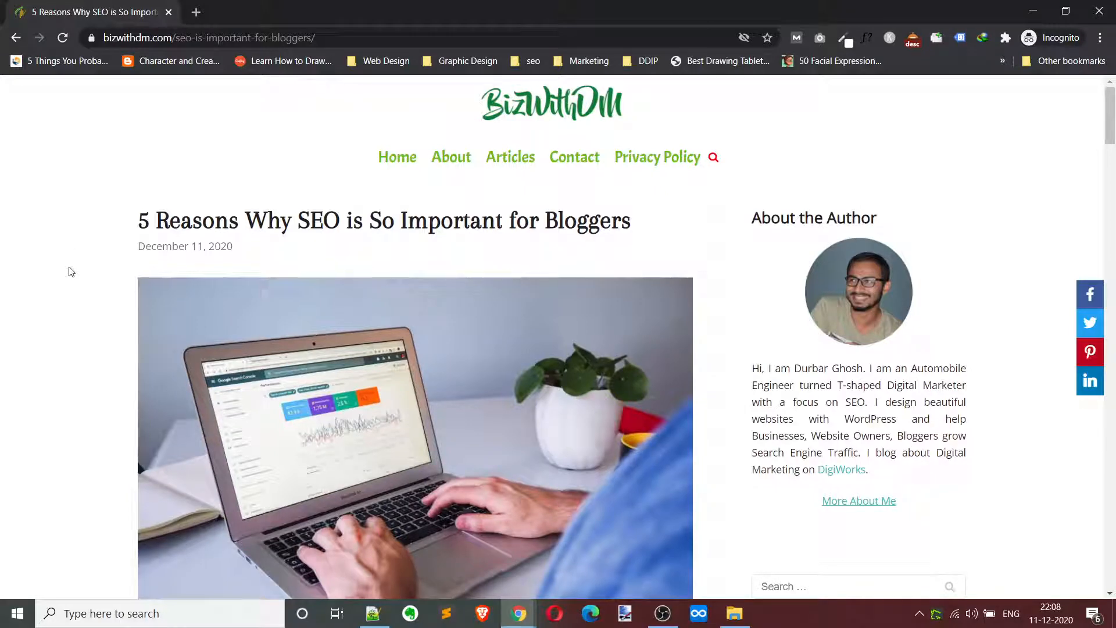
Step: Skim the BizWithDM SEO post and select its web address for copying
scroll(down, 3)
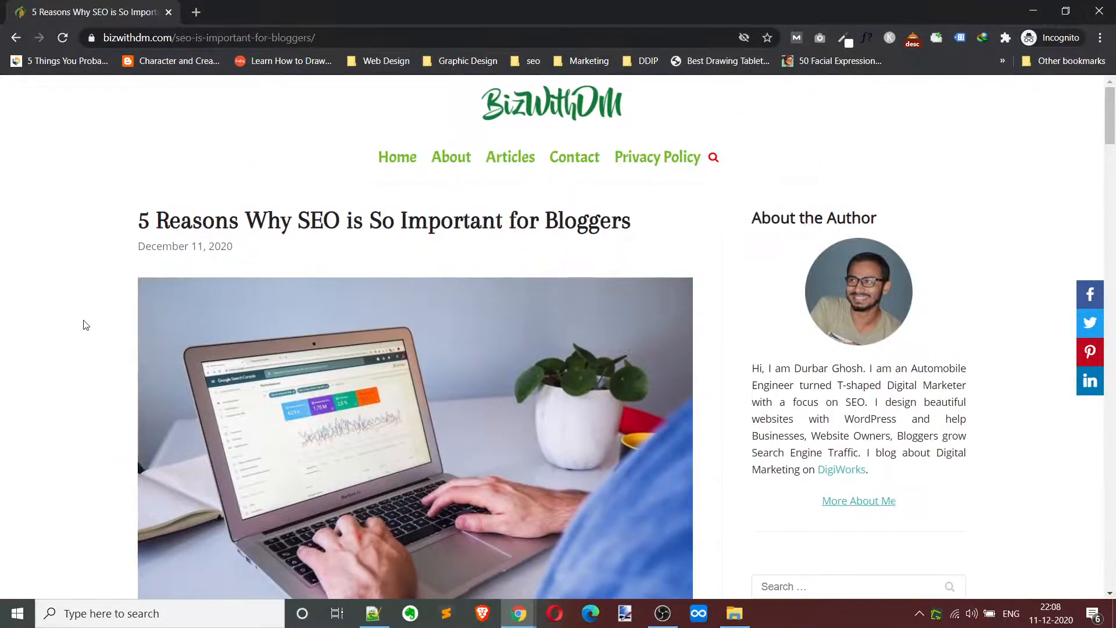
scroll(down, 3)
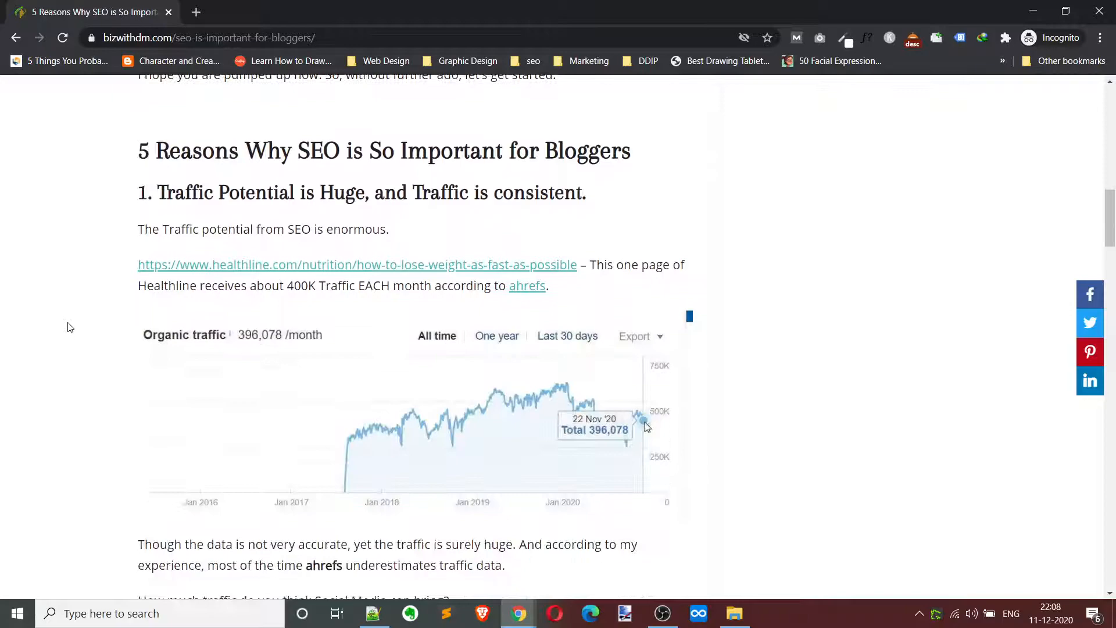
scroll(down, 3)
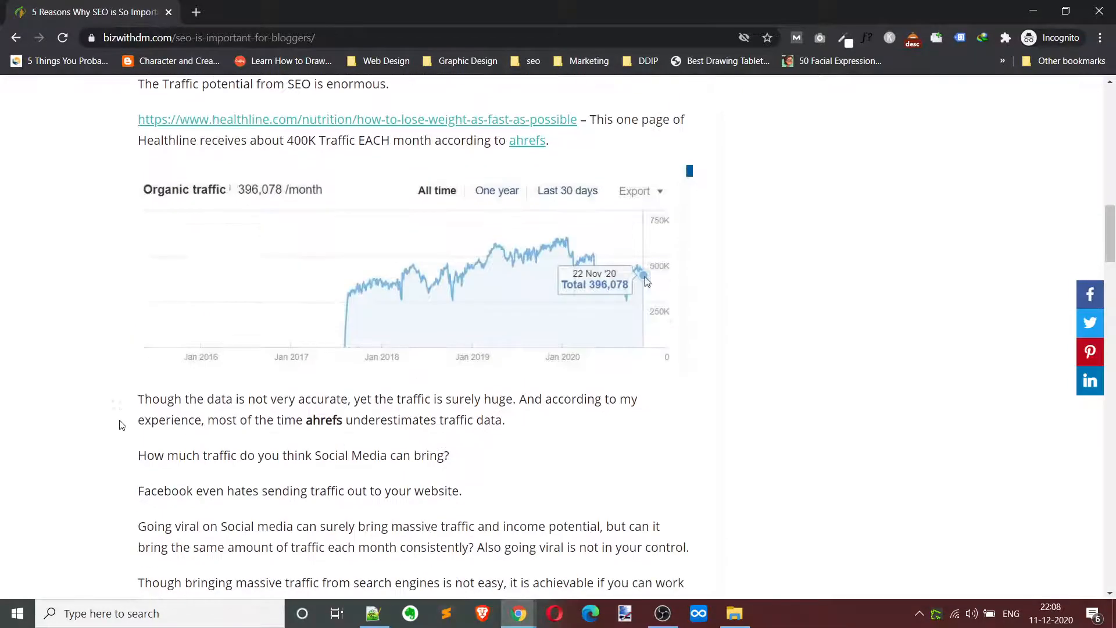
scroll(down, 3)
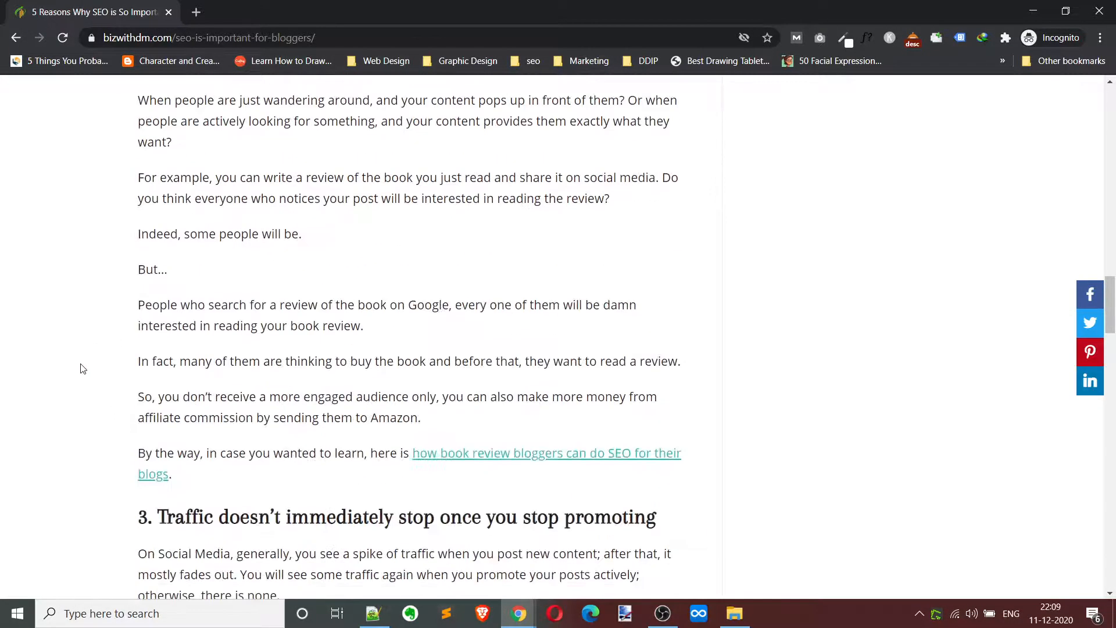
scroll(up, 3)
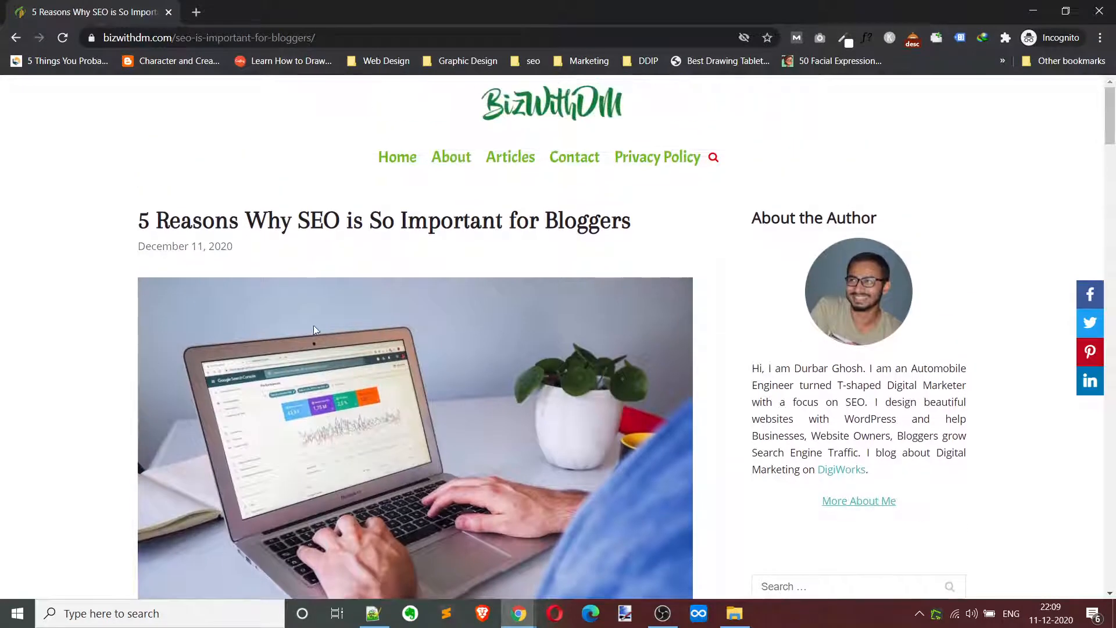
click(207, 37)
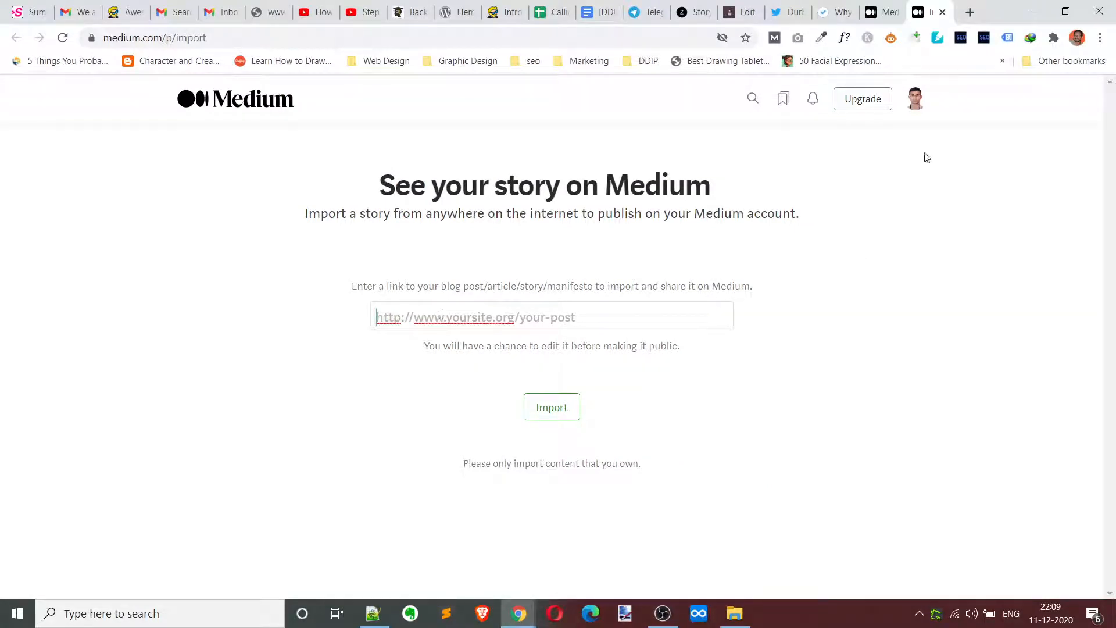
mouse_move(921, 117)
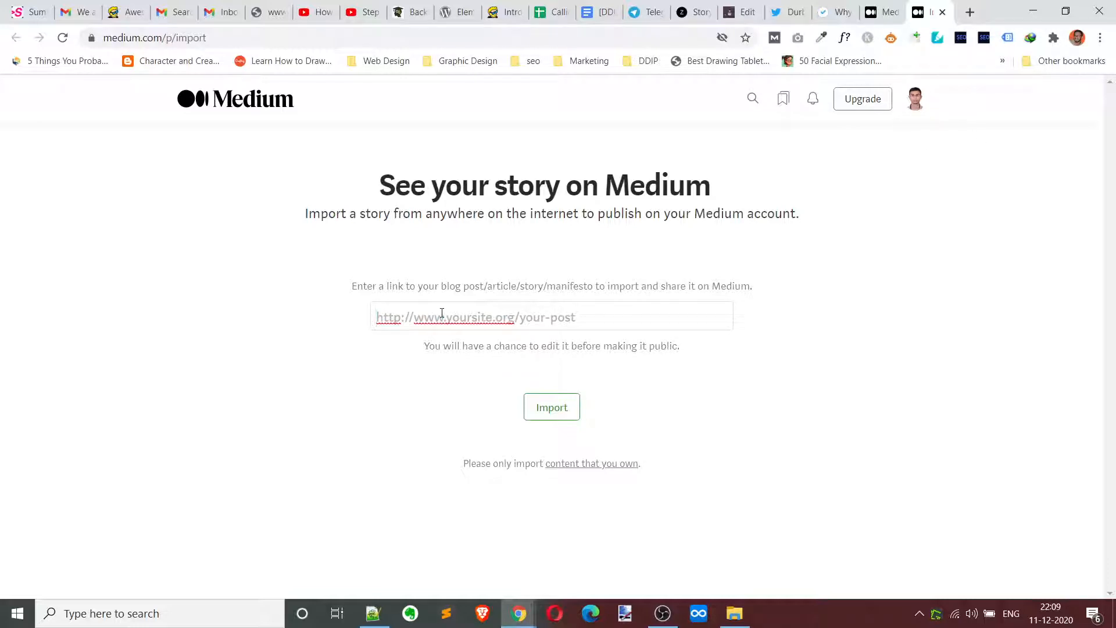
text(https://bizwithdm.com/seo-is-important-for-bloggers/)
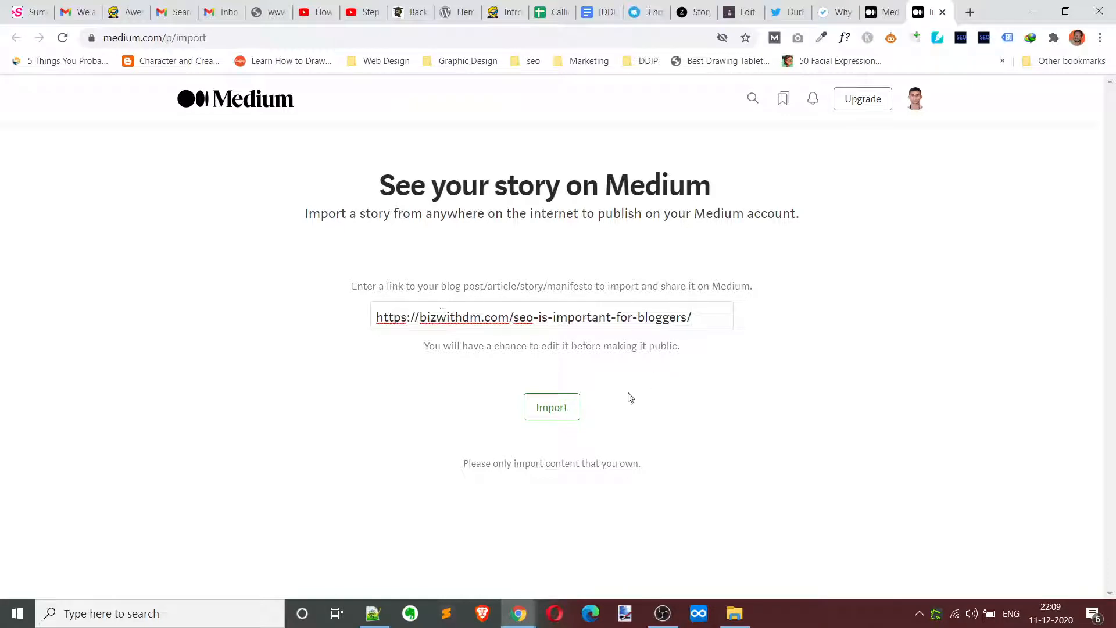
click(552, 407)
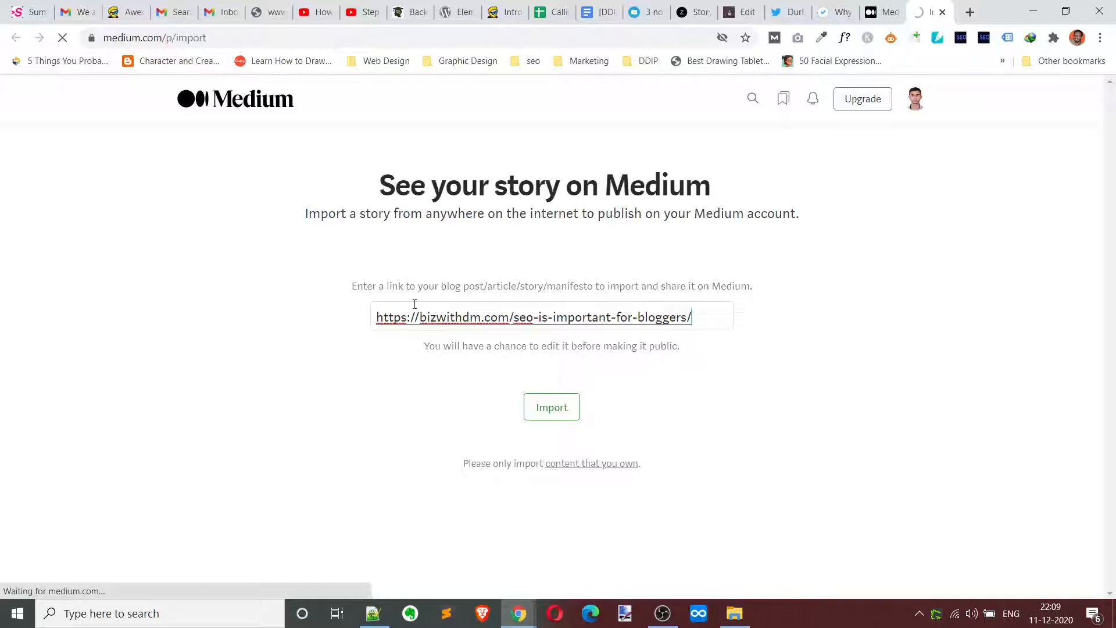
click(551, 407)
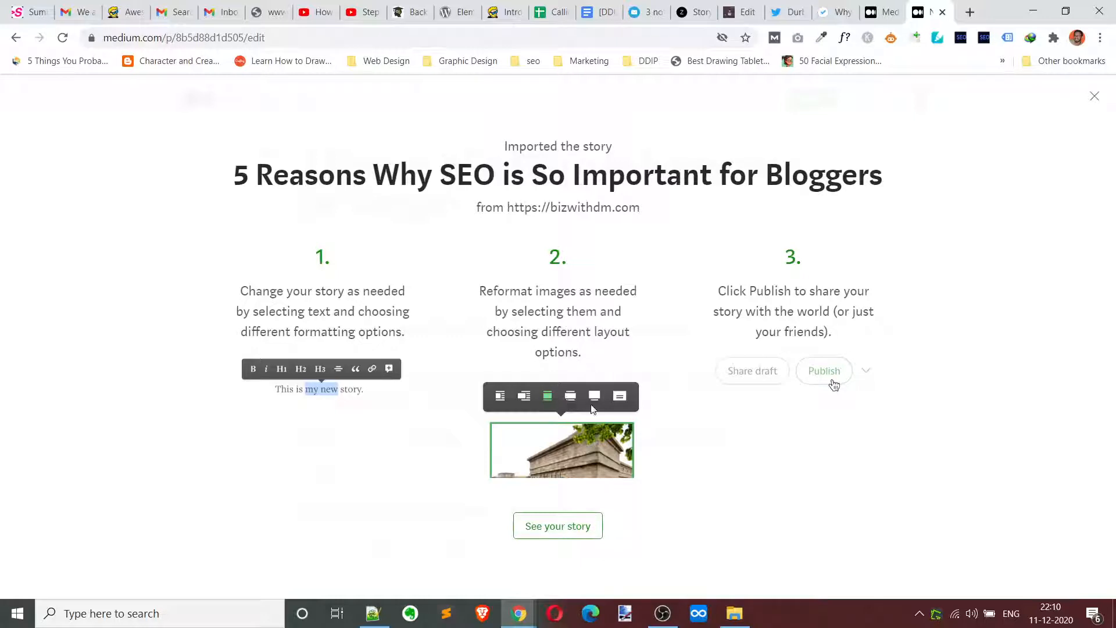
click(1094, 96)
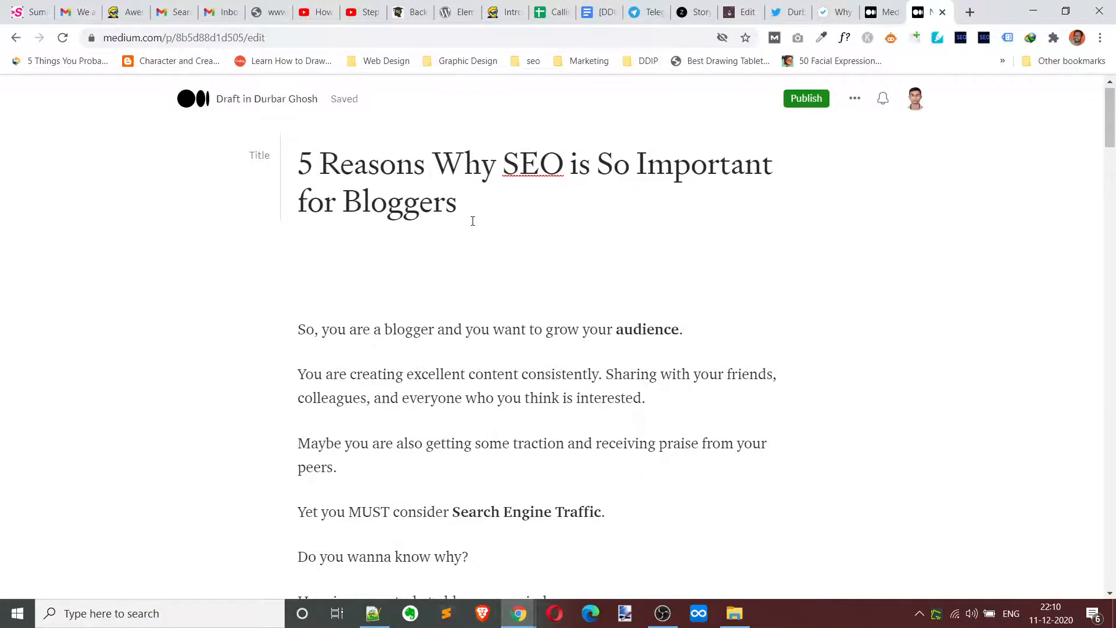
scroll(down, 3)
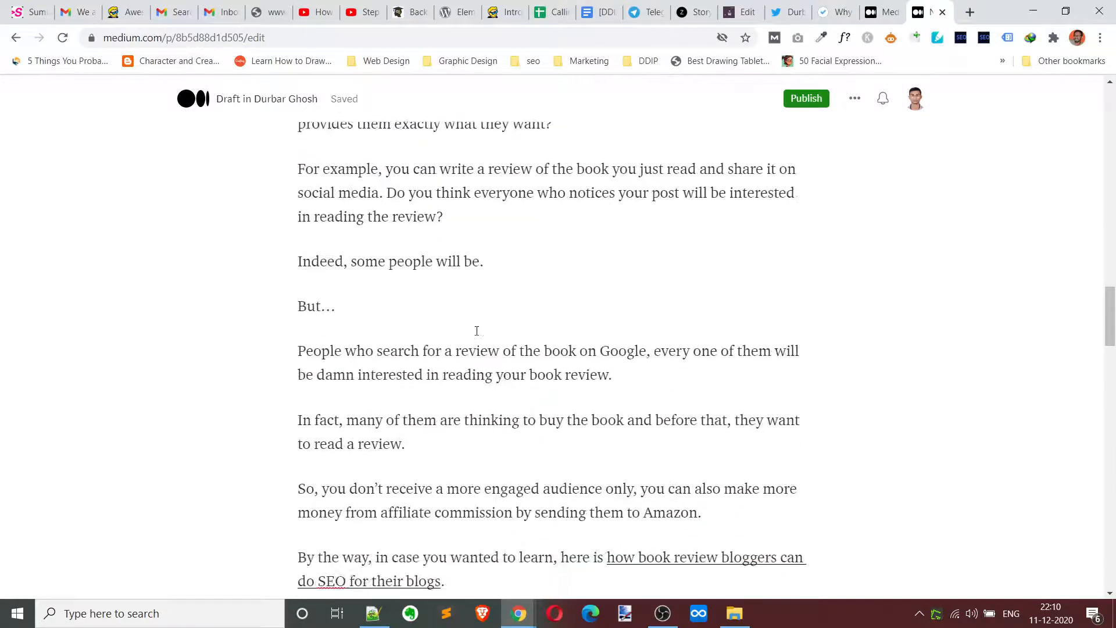
scroll(down, 3)
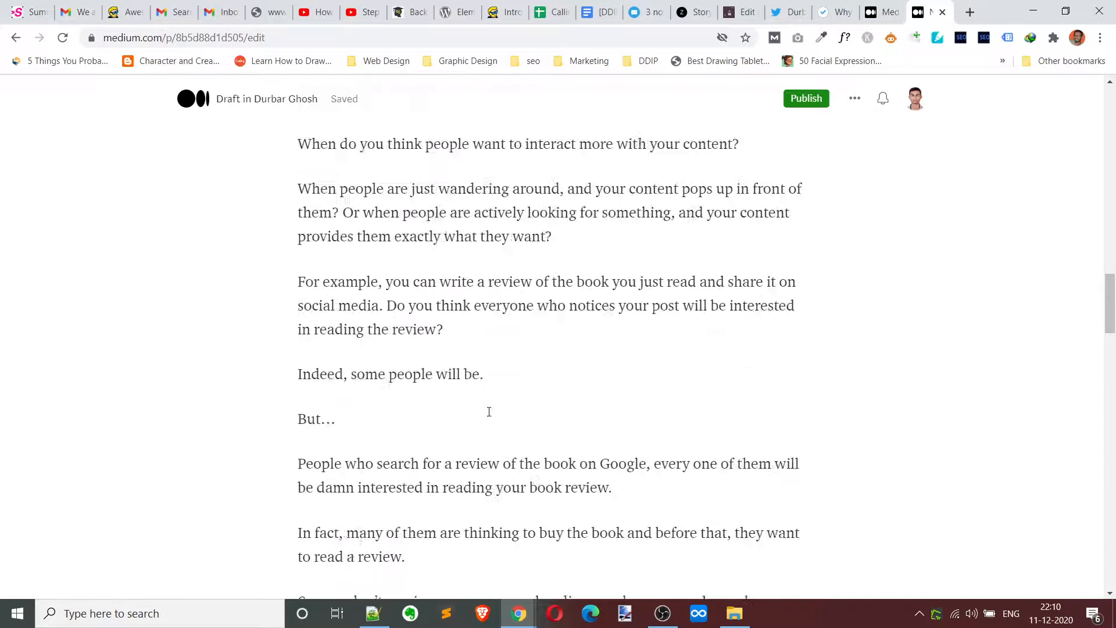
scroll(down, 3)
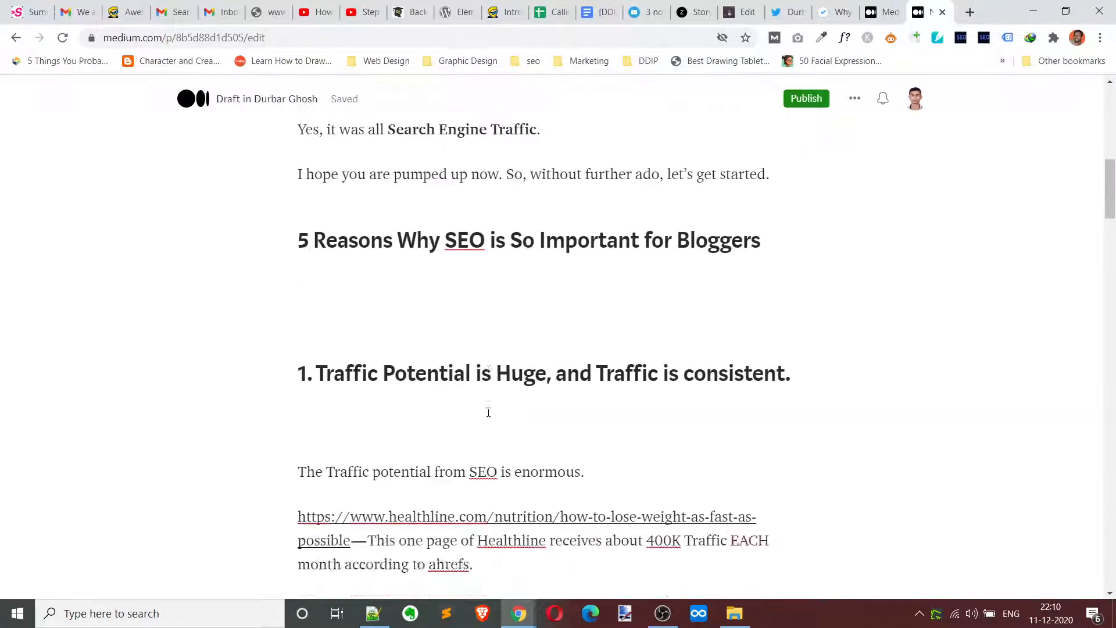
scroll(down, 3)
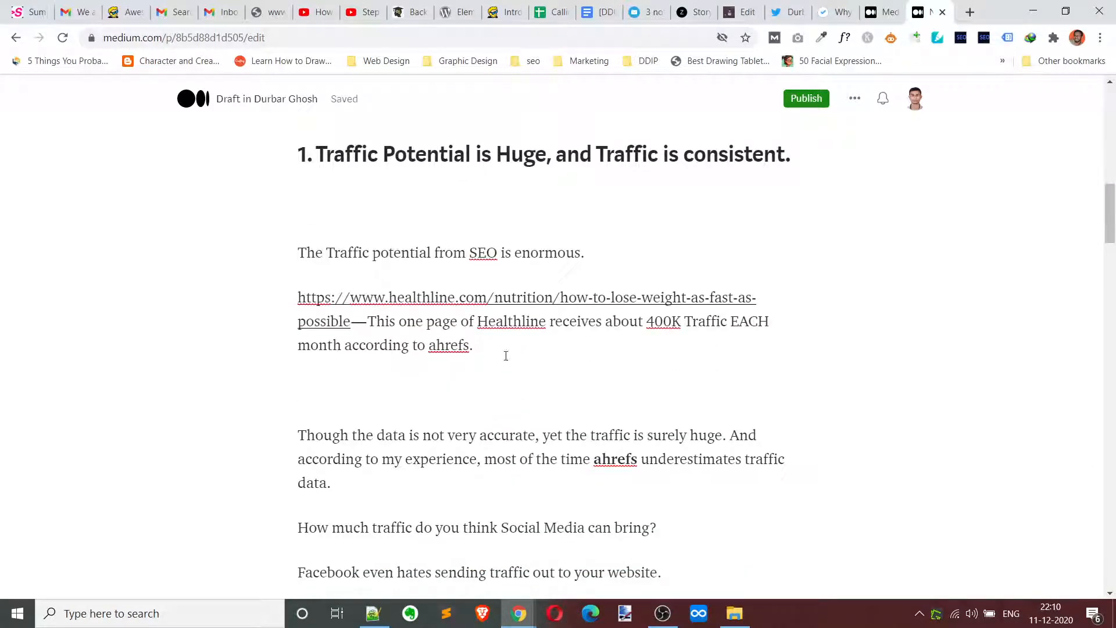
scroll(down, 3)
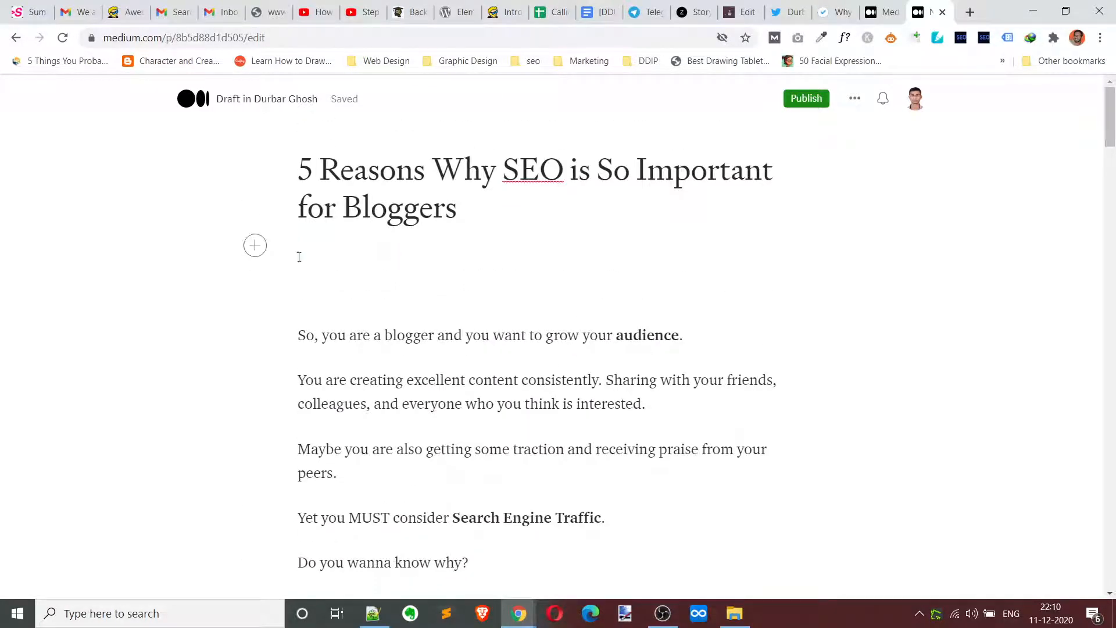
Step: Insert the laptop photo under the title and set it to the outset (slightly wider) layout
click(255, 245)
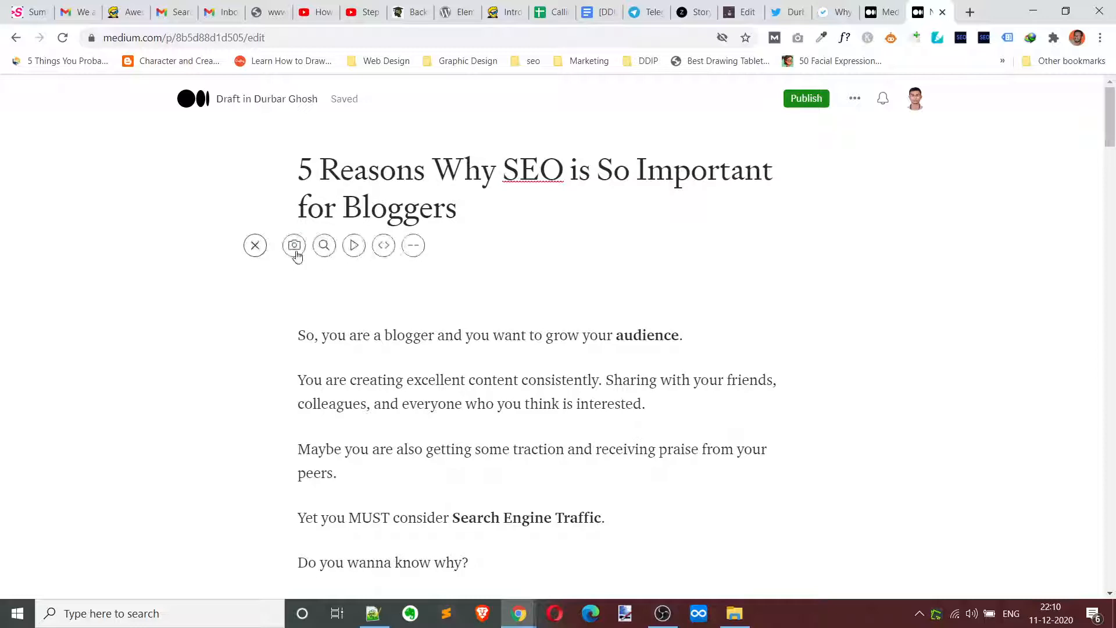
click(294, 245)
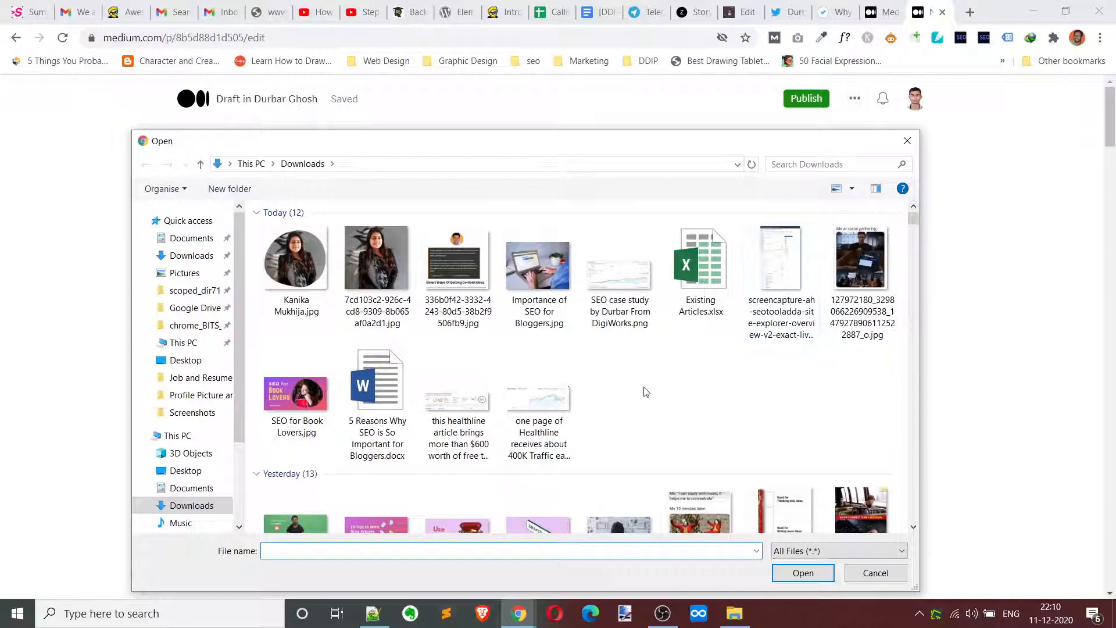
click(876, 572)
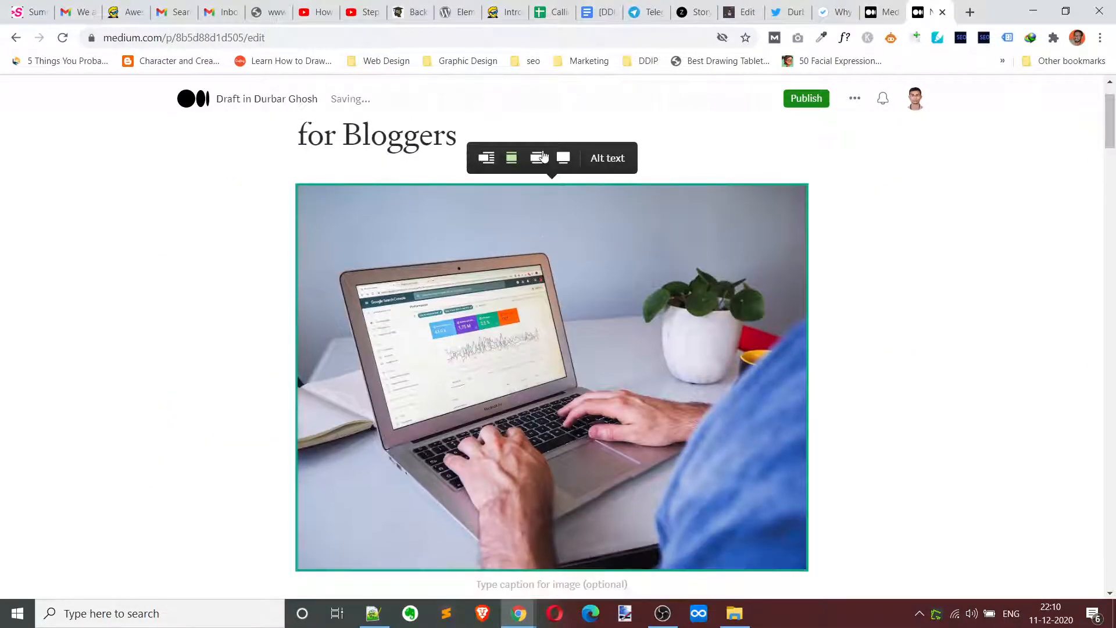
click(563, 156)
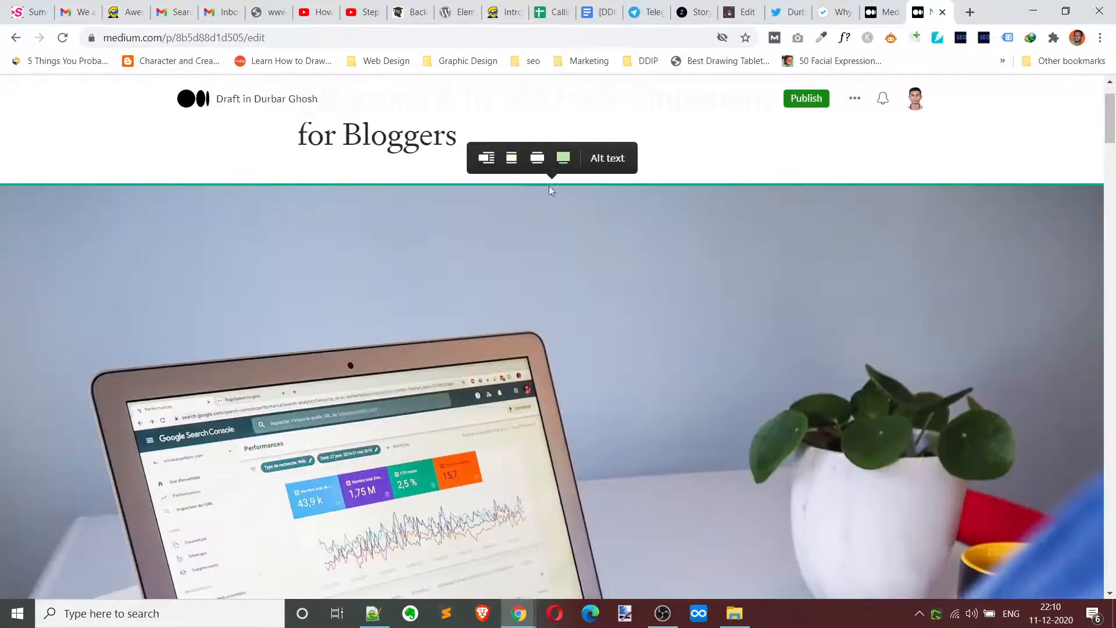
click(537, 157)
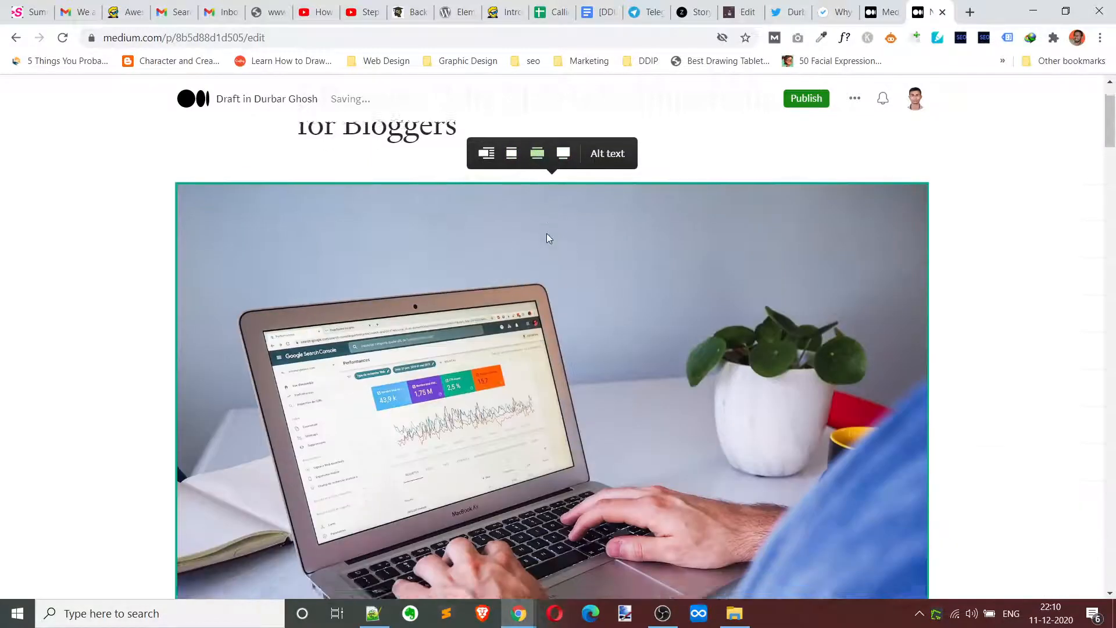
scroll(down, 3)
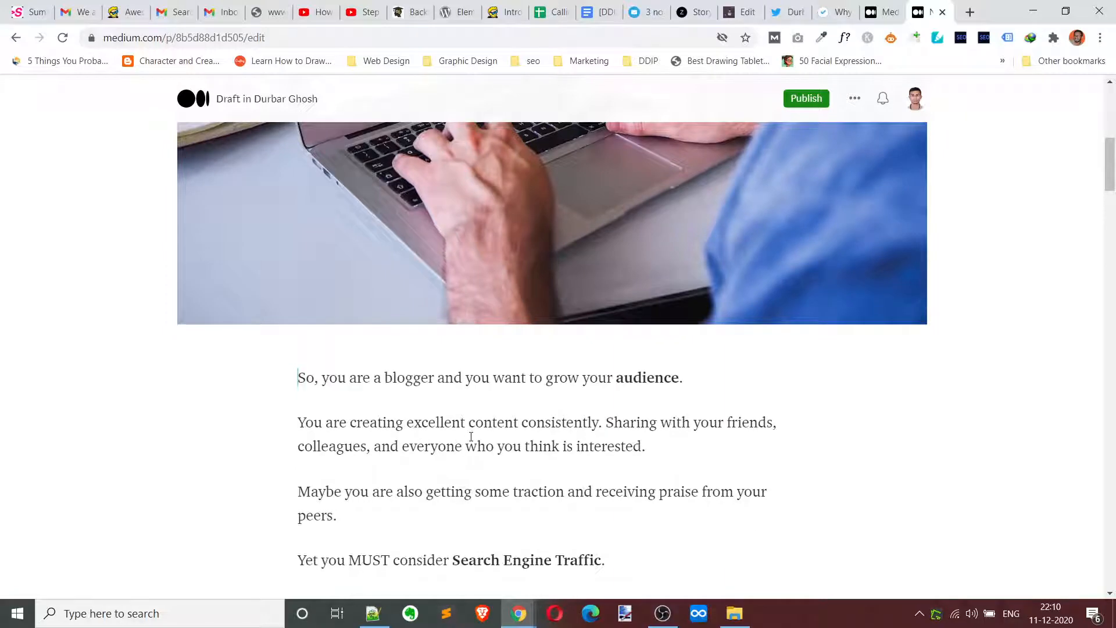
scroll(down, 3)
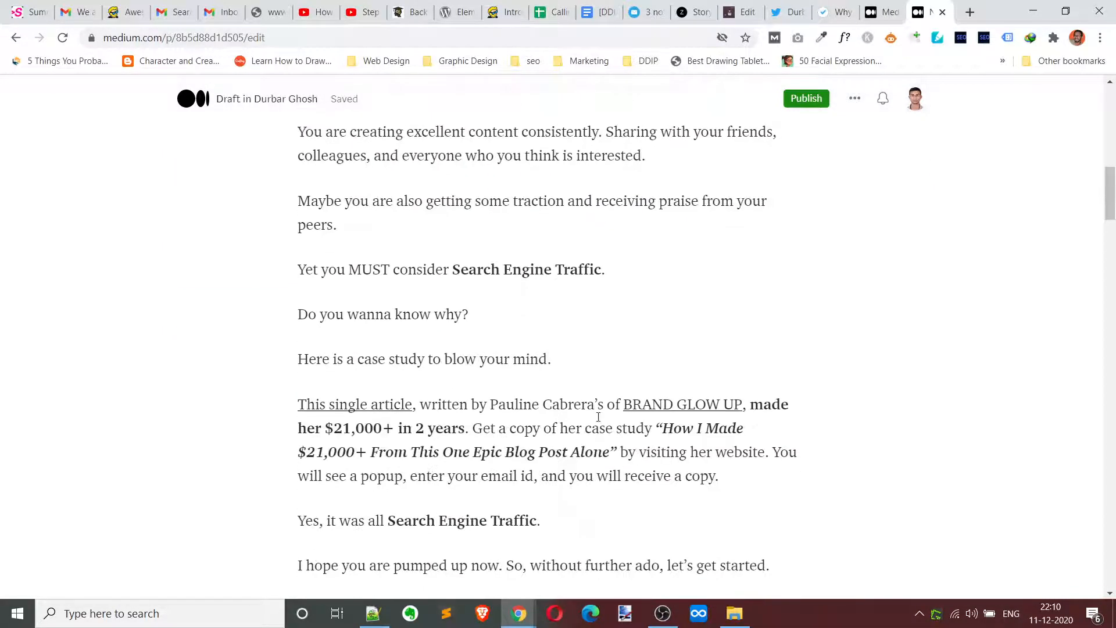
click(661, 613)
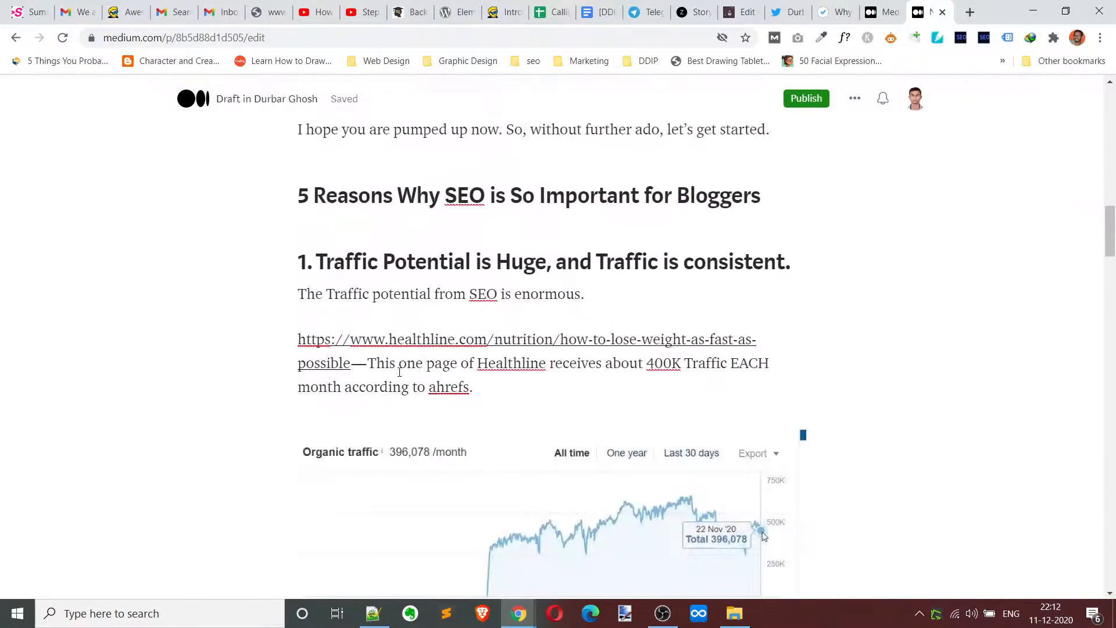
scroll(down, 3)
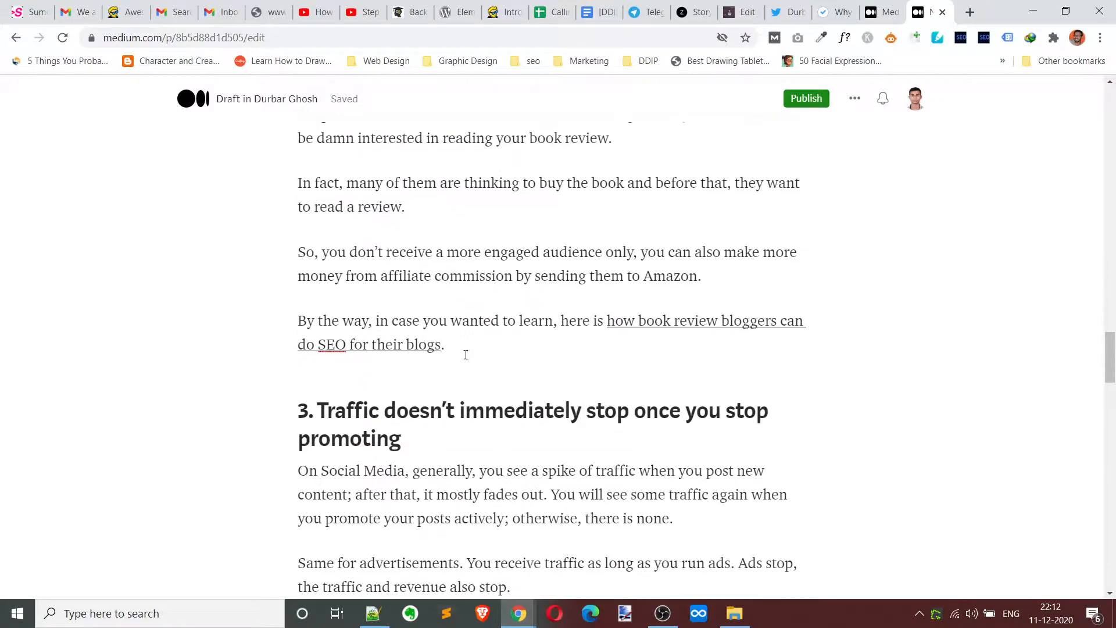
scroll(down, 3)
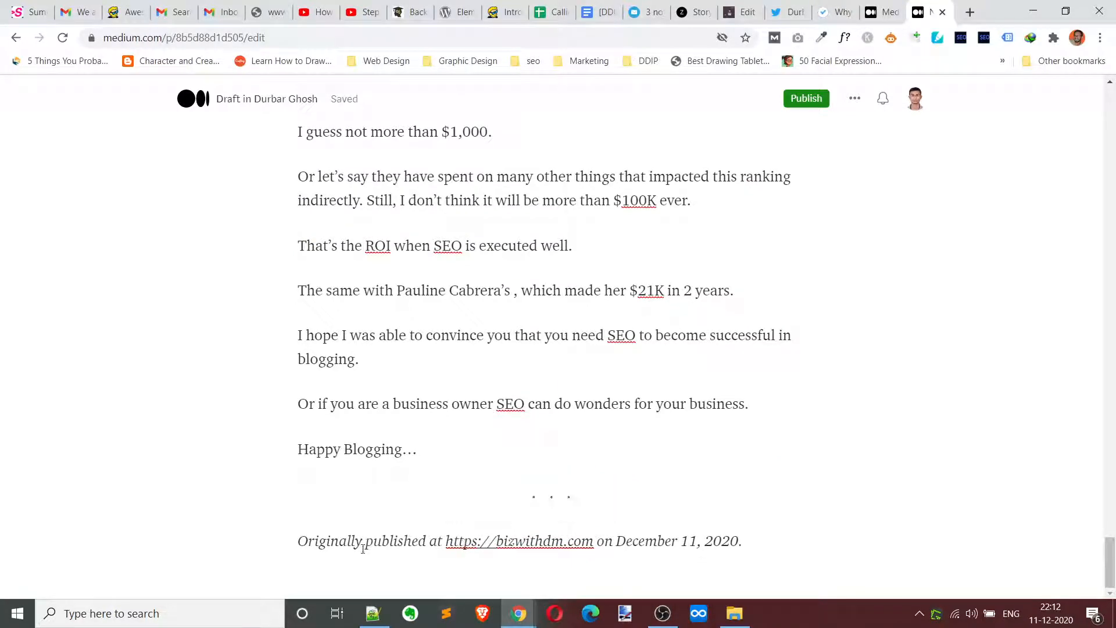
mouse_move(519, 541)
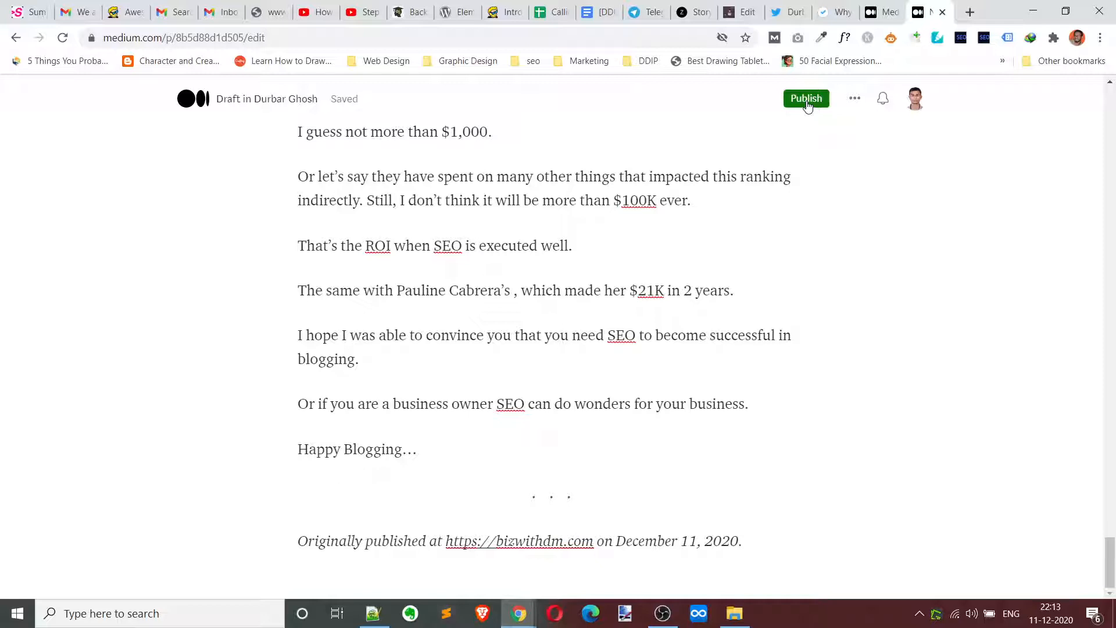
Step: In the publish options, add the tags SEO and Seo Tips
click(804, 97)
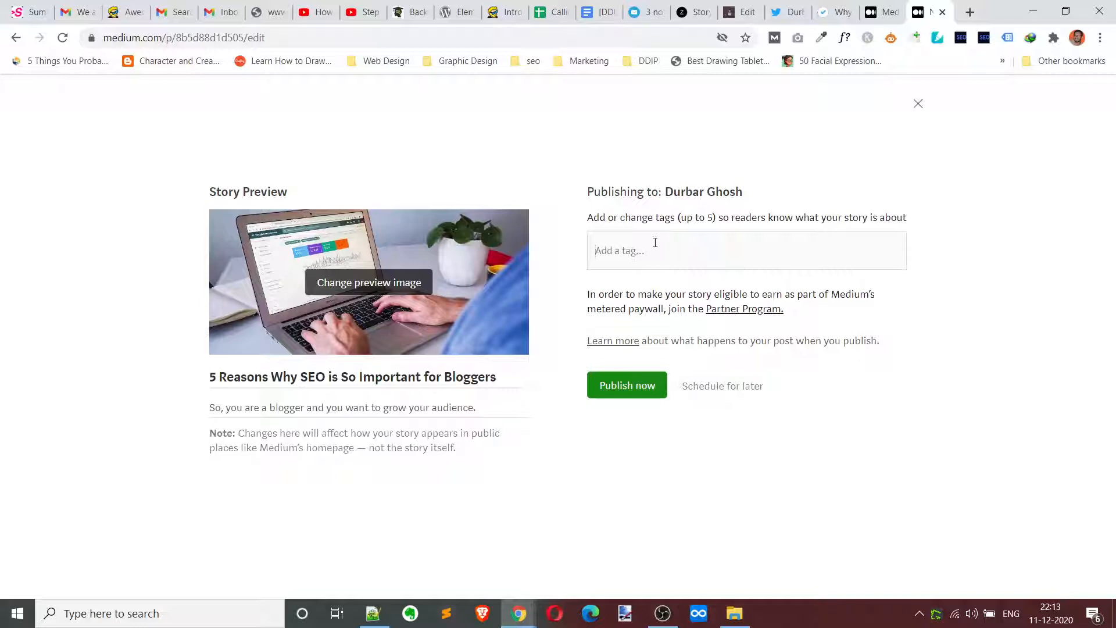
text(seo)
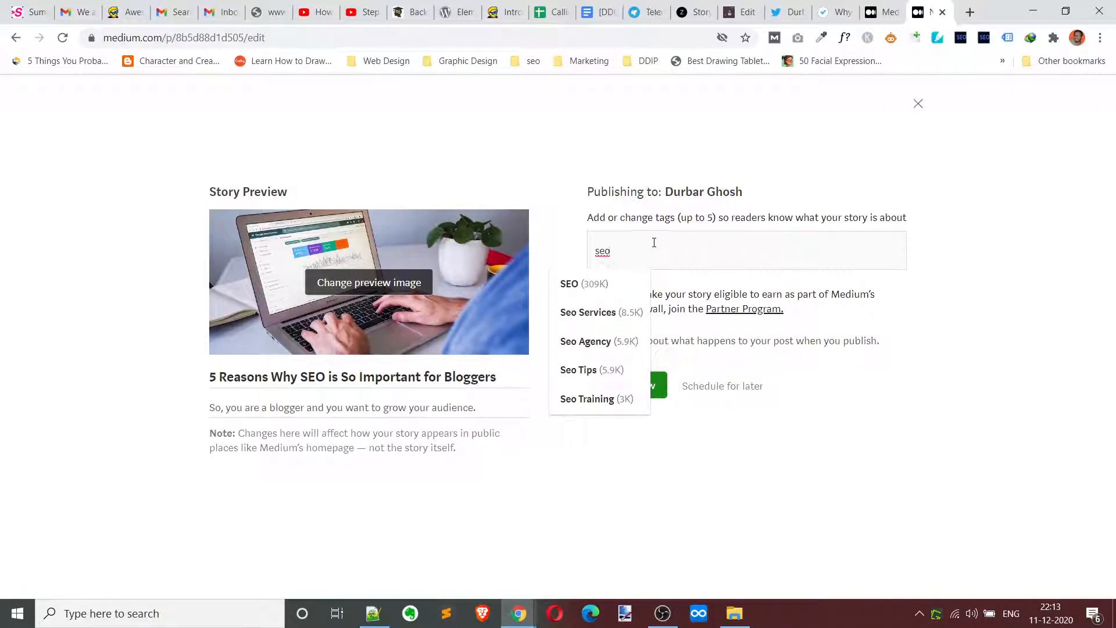
click(570, 283)
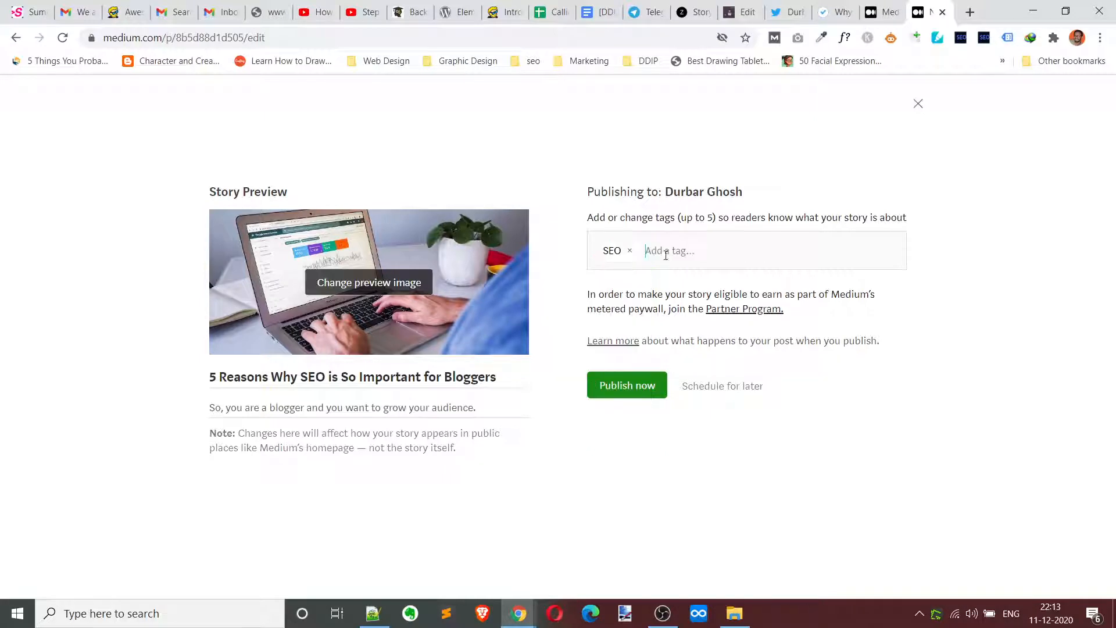
text(seo)
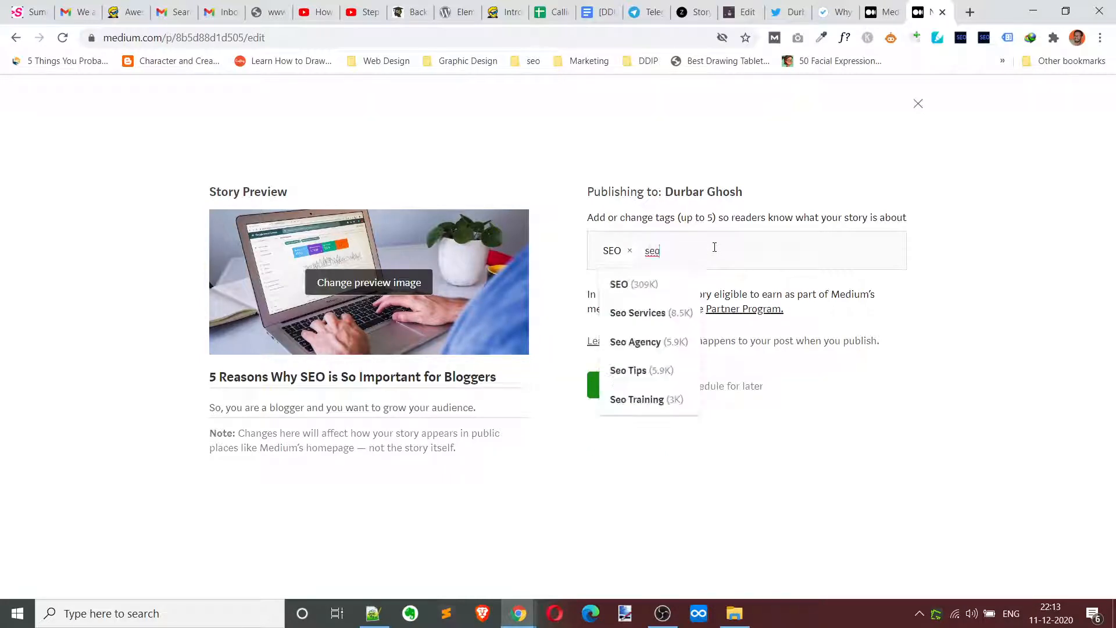
click(627, 370)
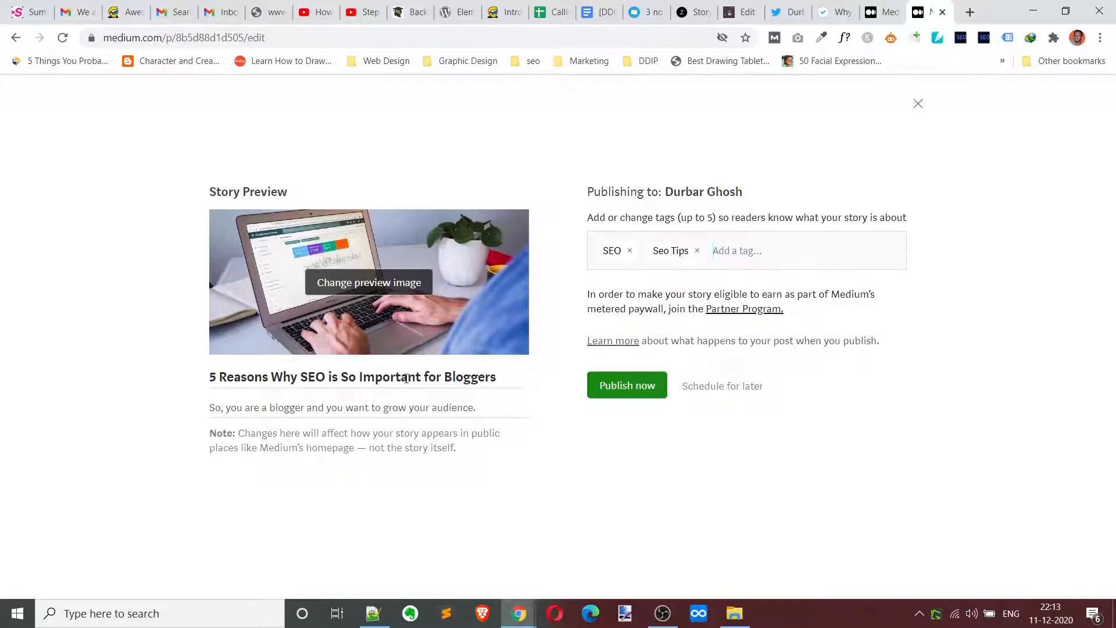
Step: Add Blogging, Blogger and Blogging Tips as the remaining three tags
text(blo)
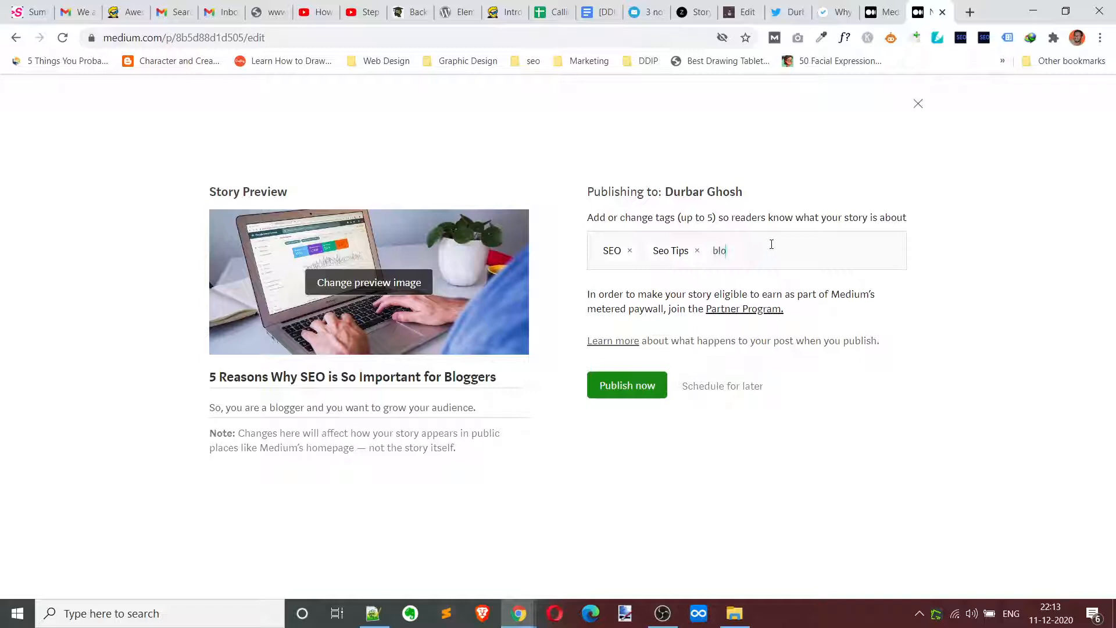
text(blo)
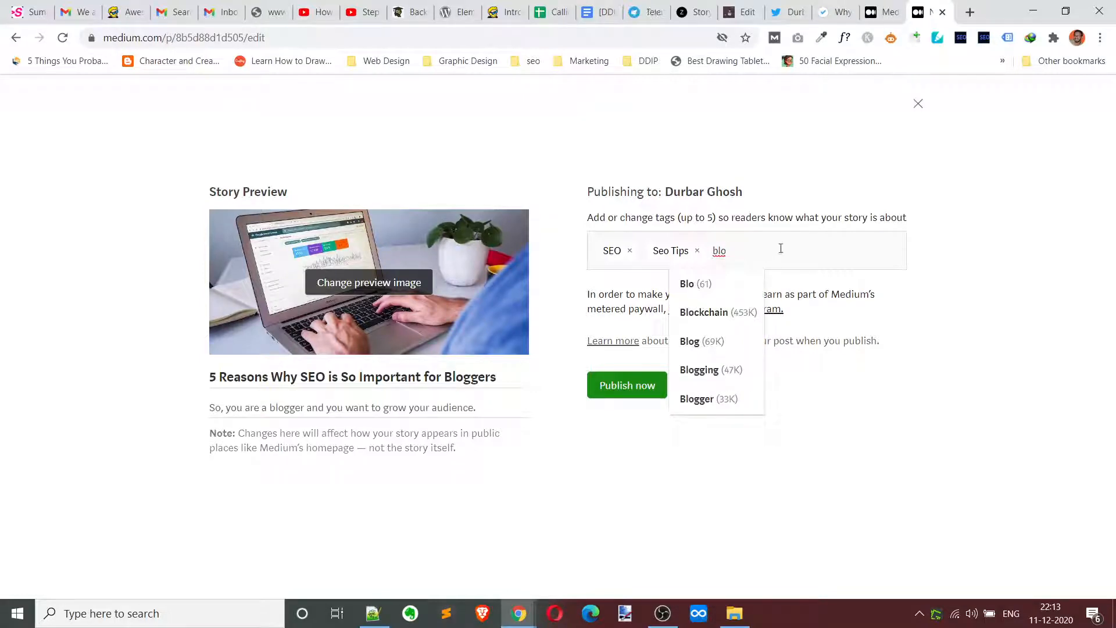
text(g)
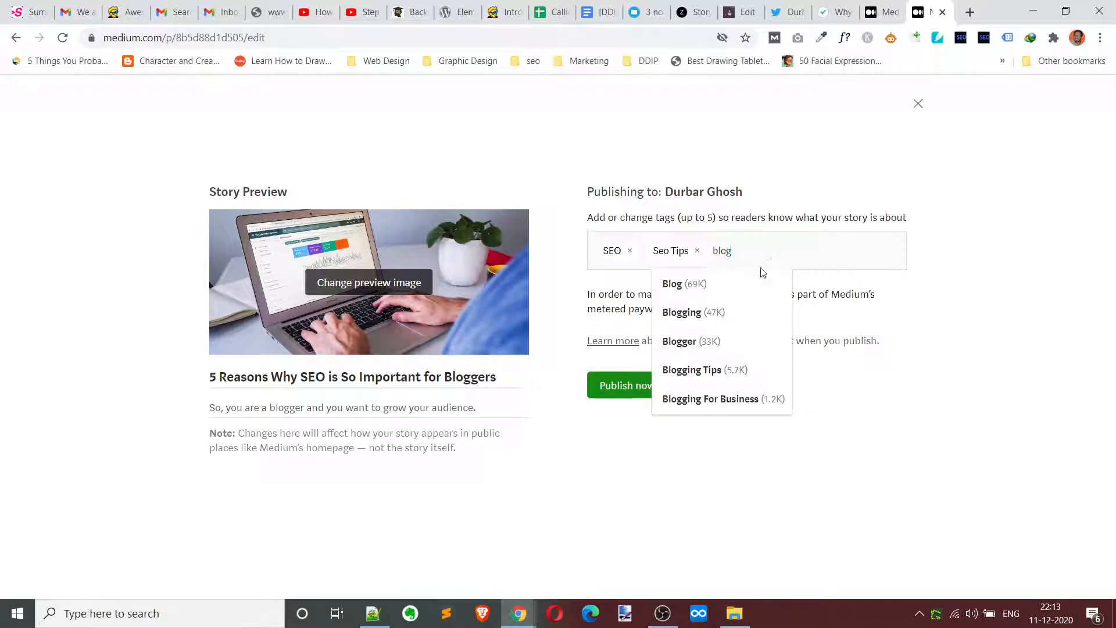
click(681, 312)
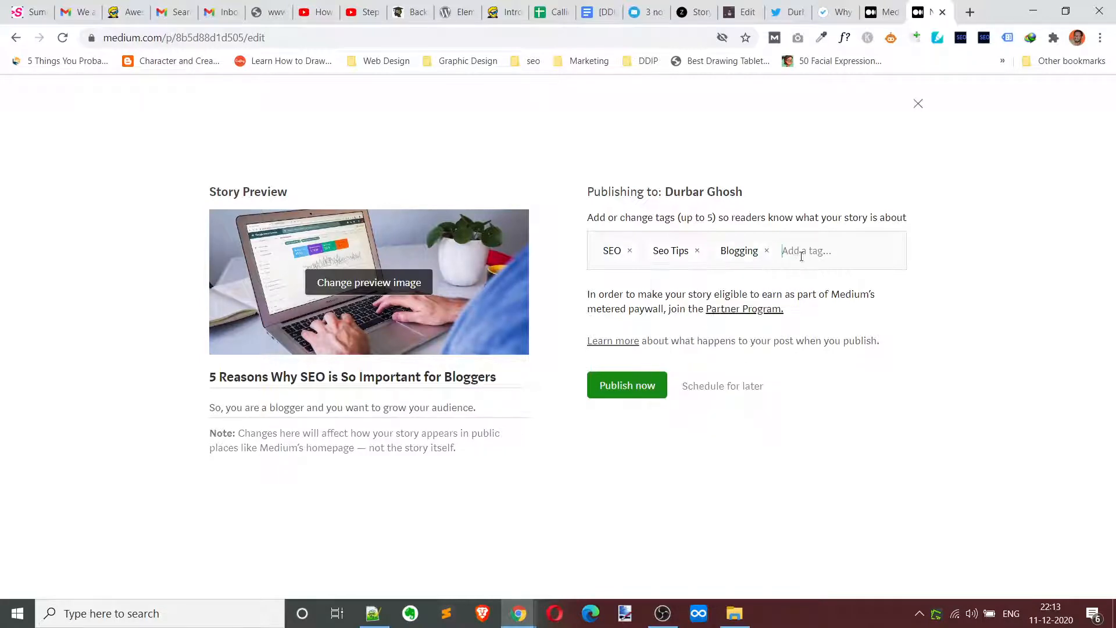
text(blog)
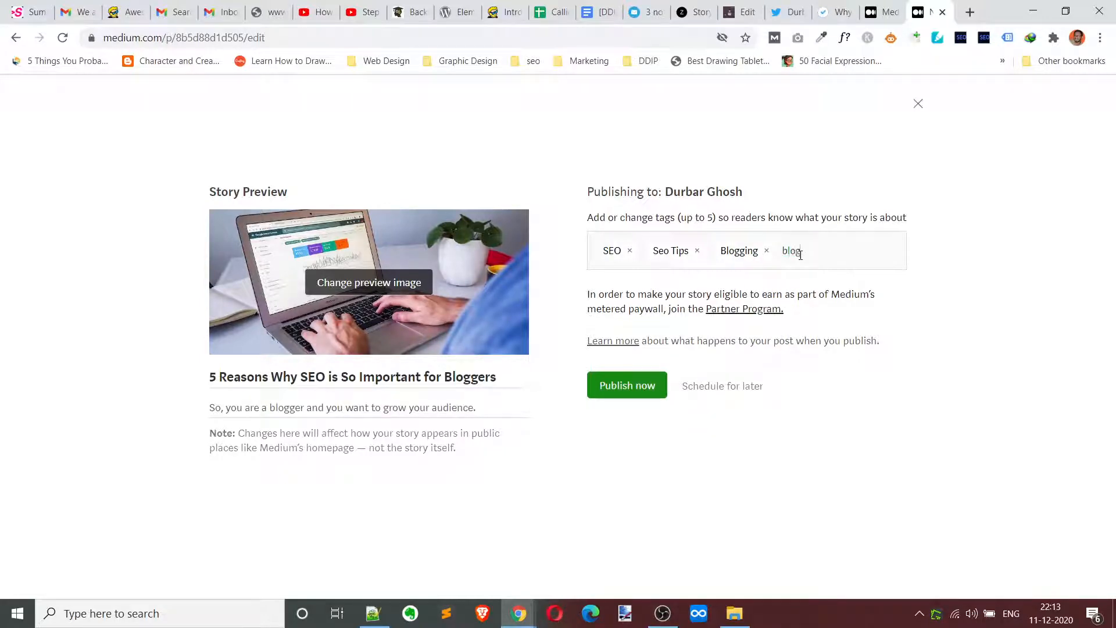
text(g)
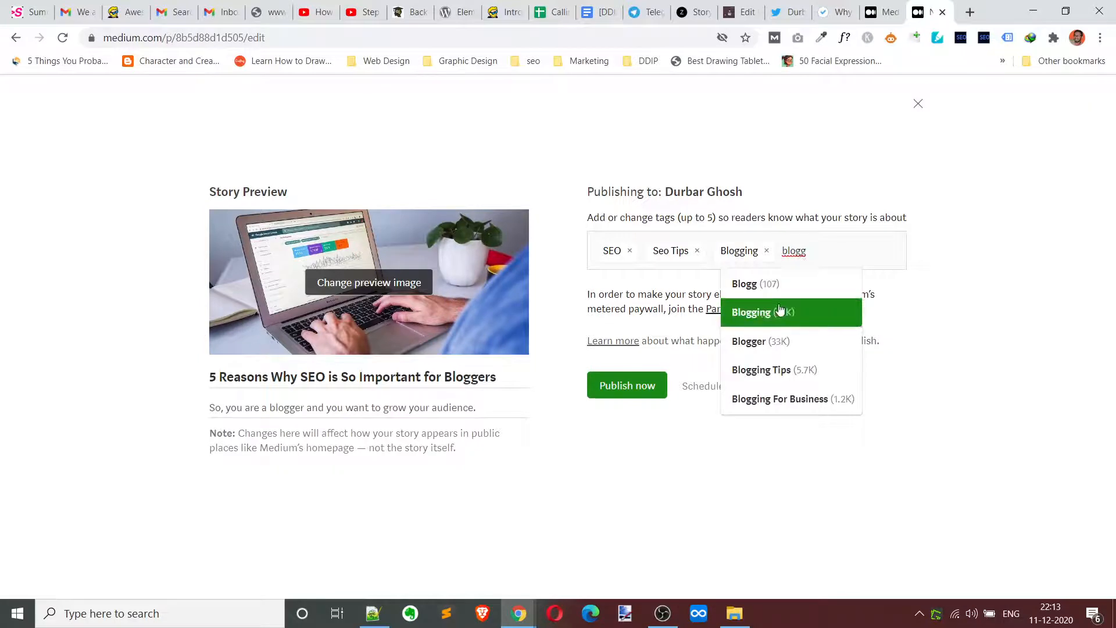
mouse_move(748, 340)
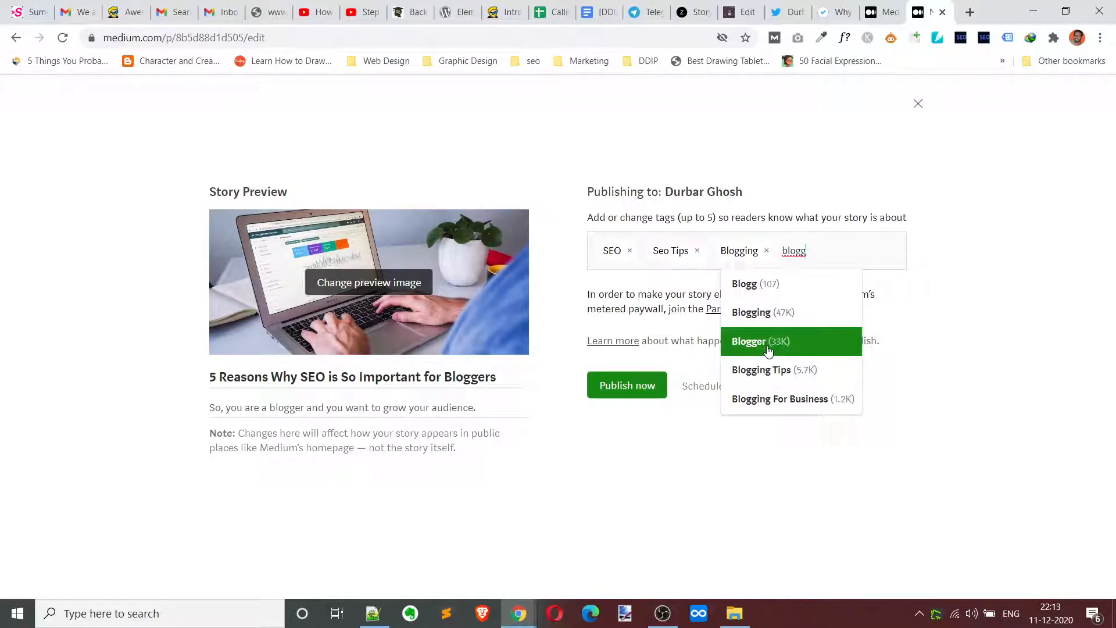
click(748, 340)
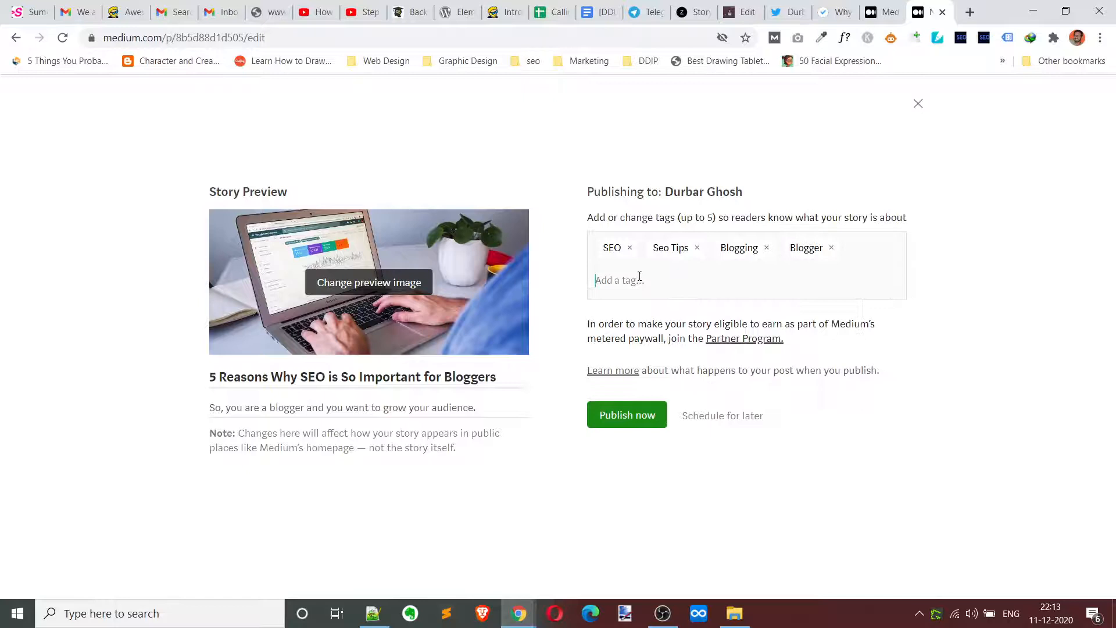
text(book)
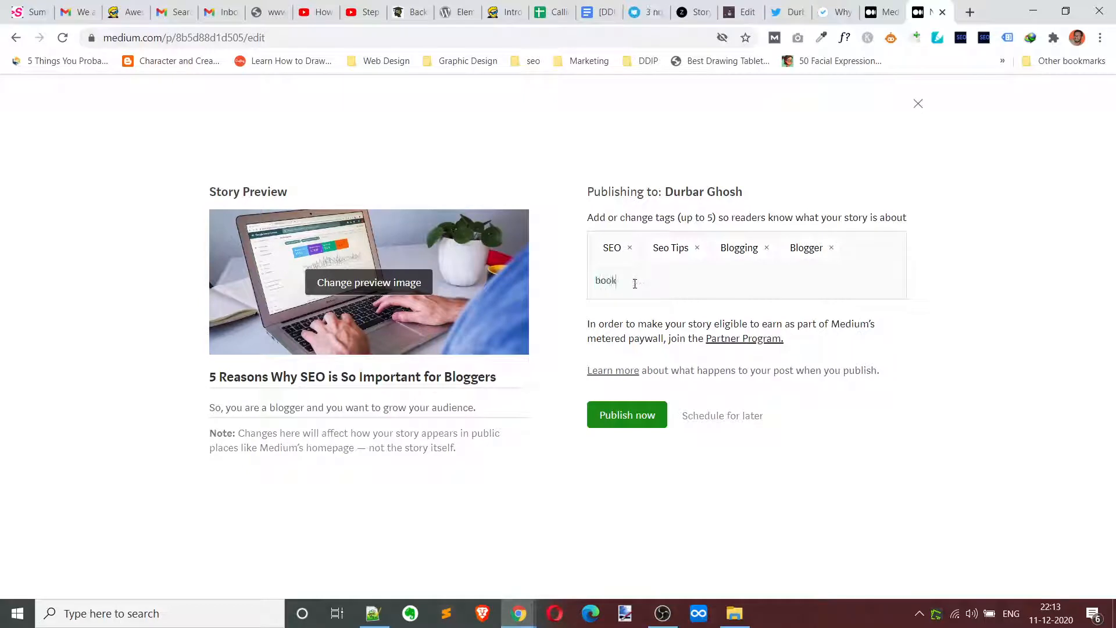
text(book)
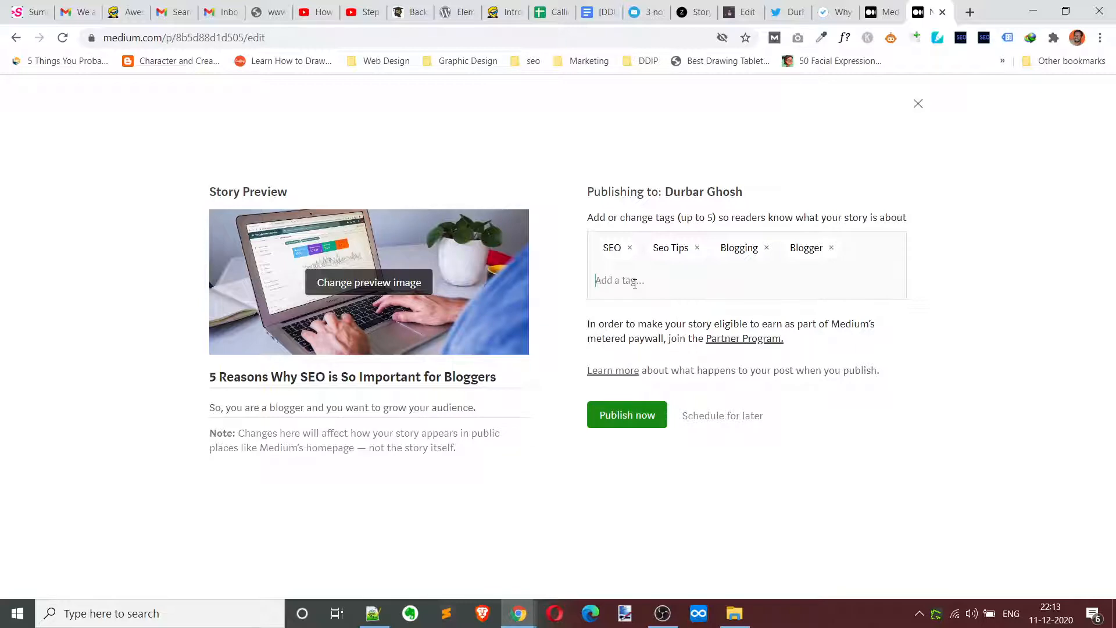
text(blog)
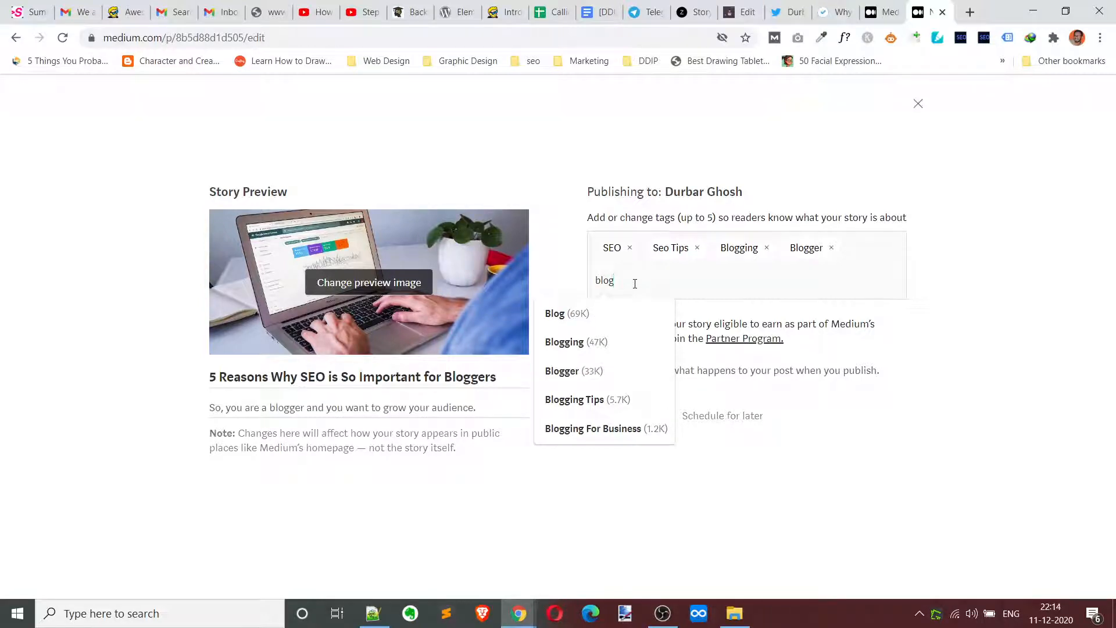
click(573, 398)
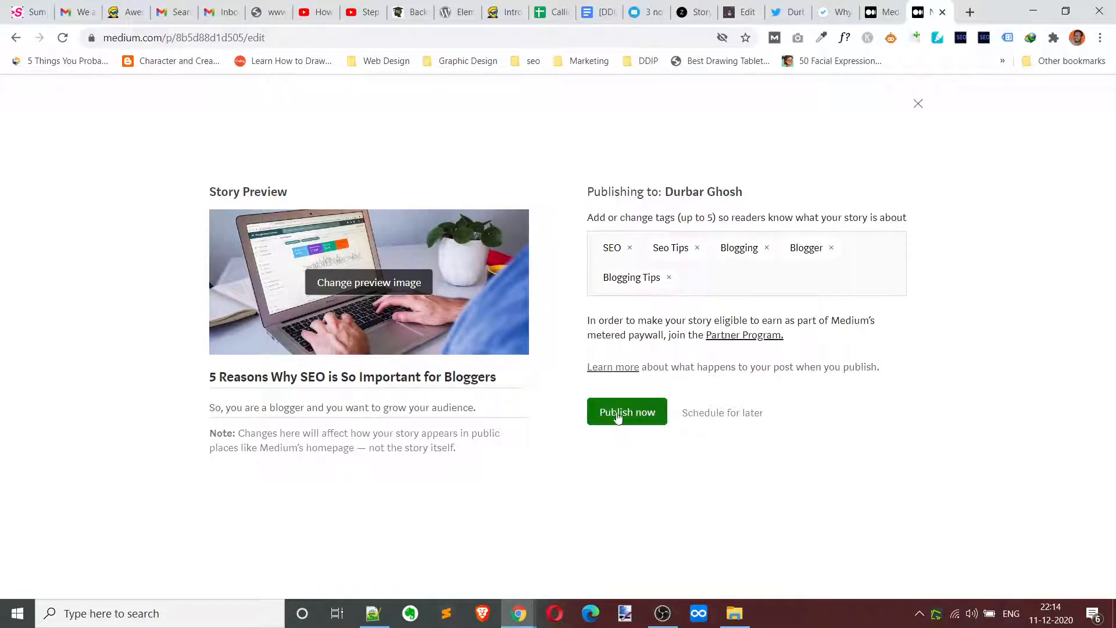
Step: Publish the story and add a photo in the Complete your profile form
click(627, 412)
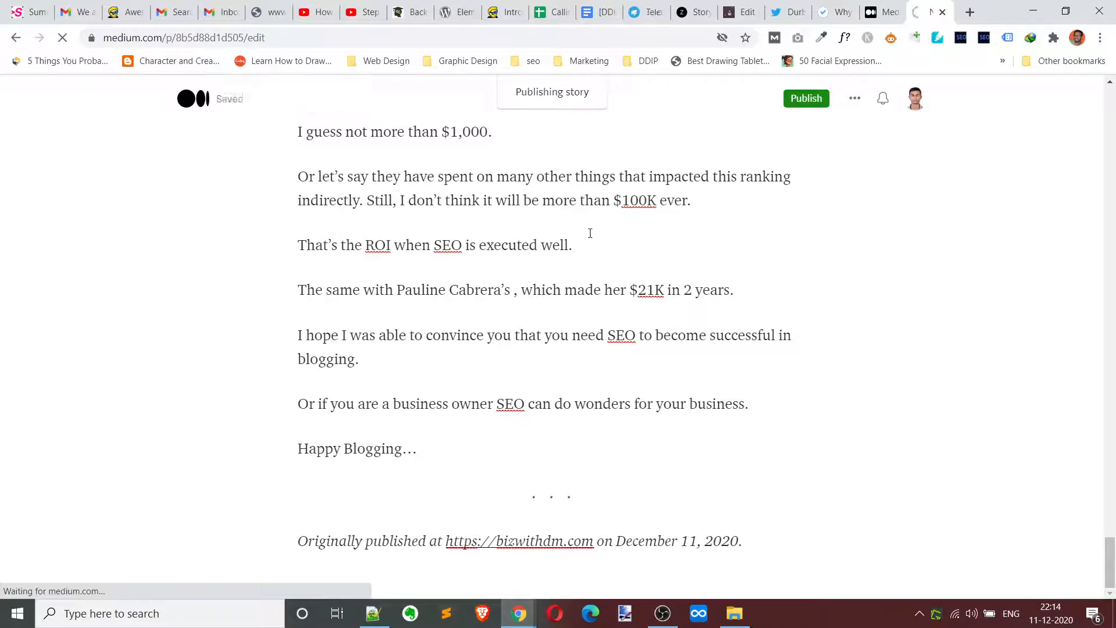
click(805, 98)
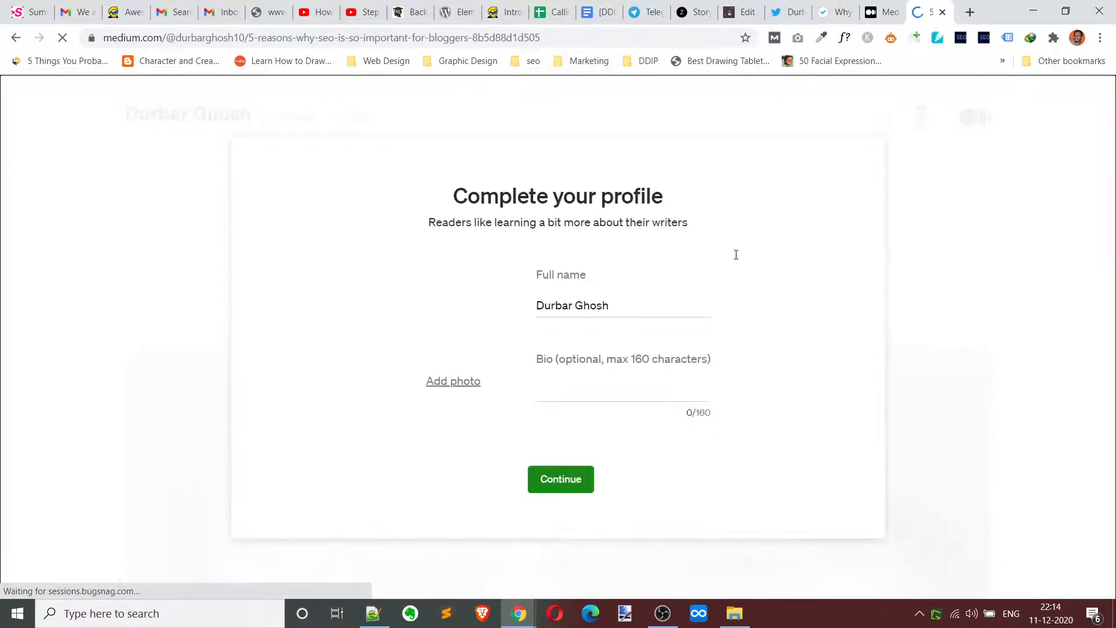
click(452, 381)
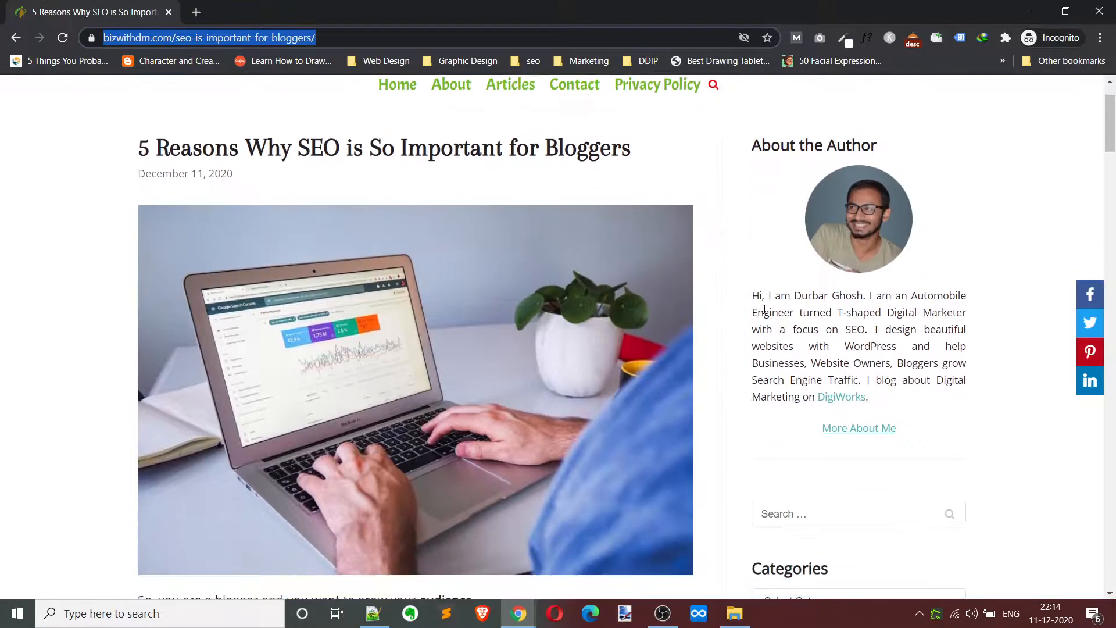
drag(770, 294, 865, 397)
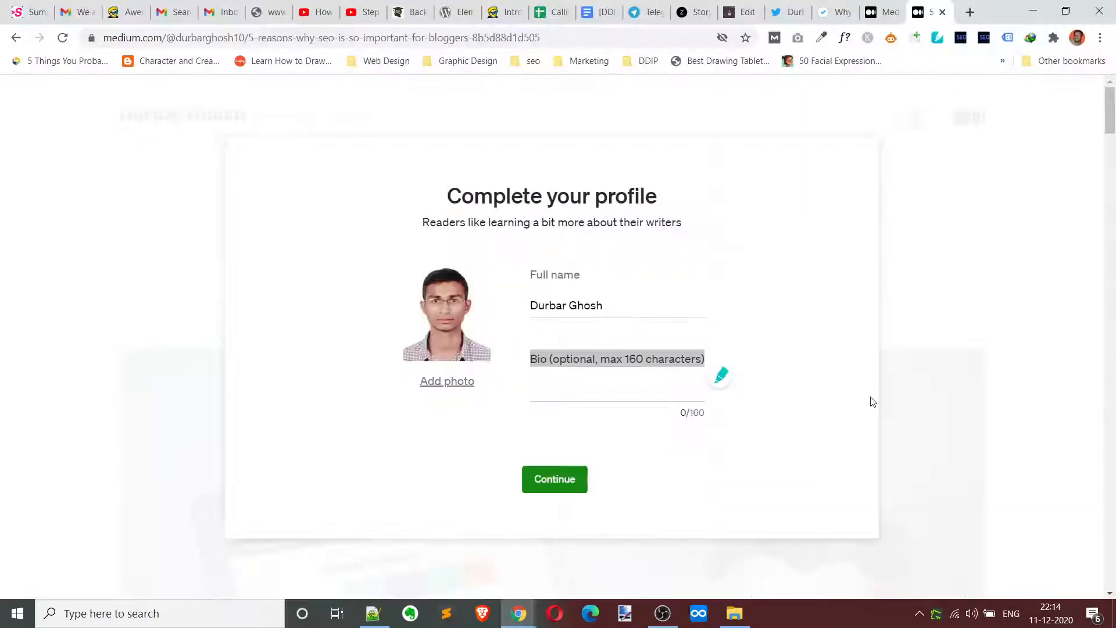
Step: Copy the blog's About the Author text into the Bio field and start trimming it to 160 characters
double_click(617, 360)
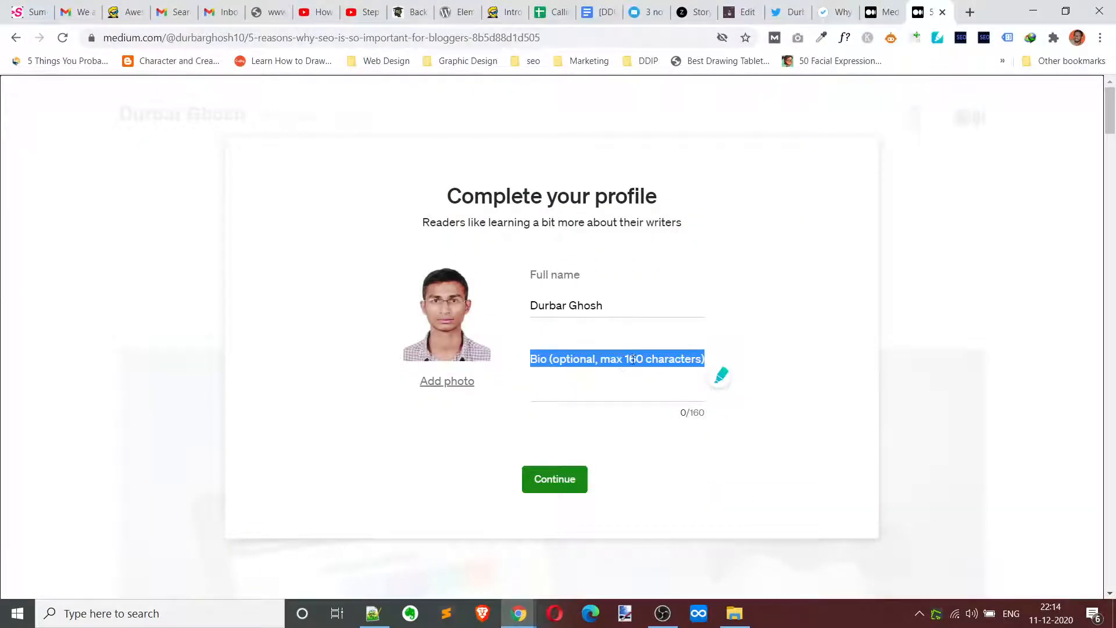
right_click(617, 358)
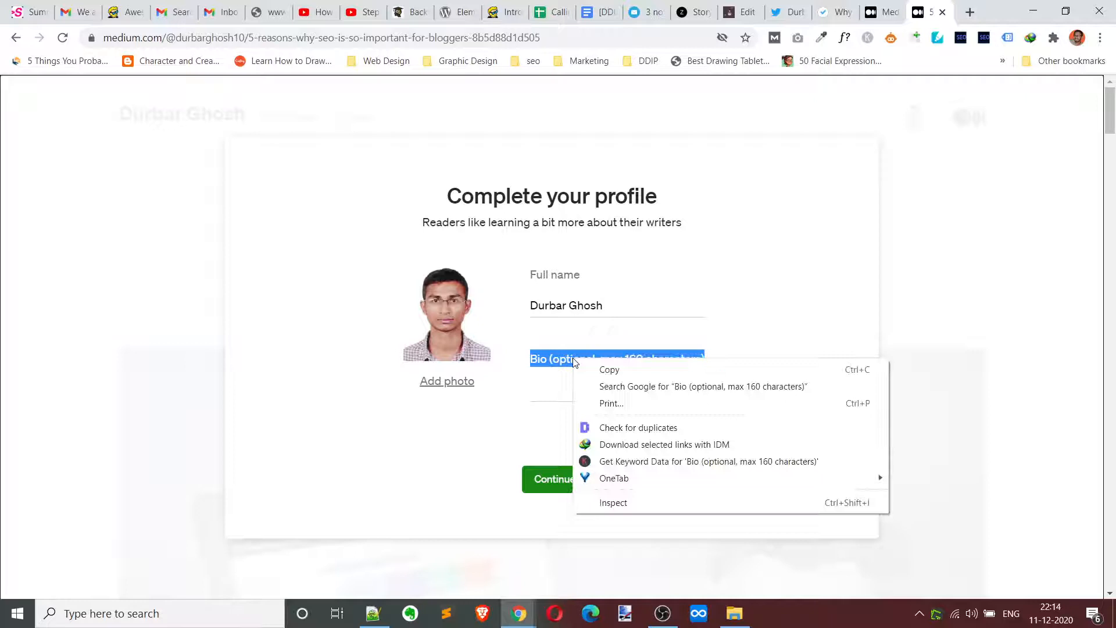
click(563, 386)
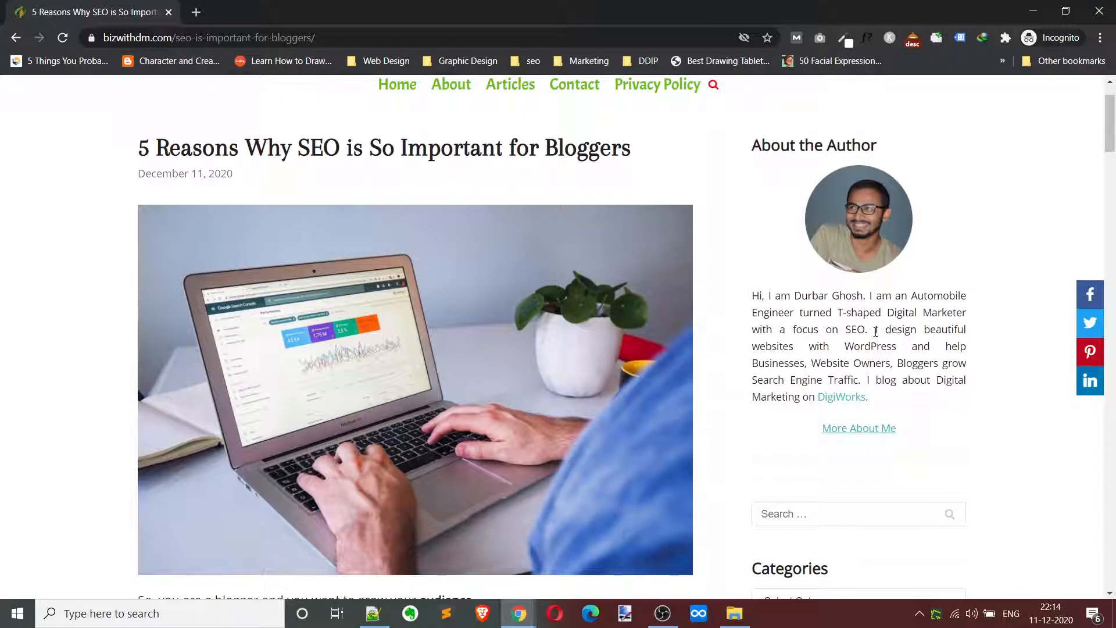
drag(874, 329, 873, 396)
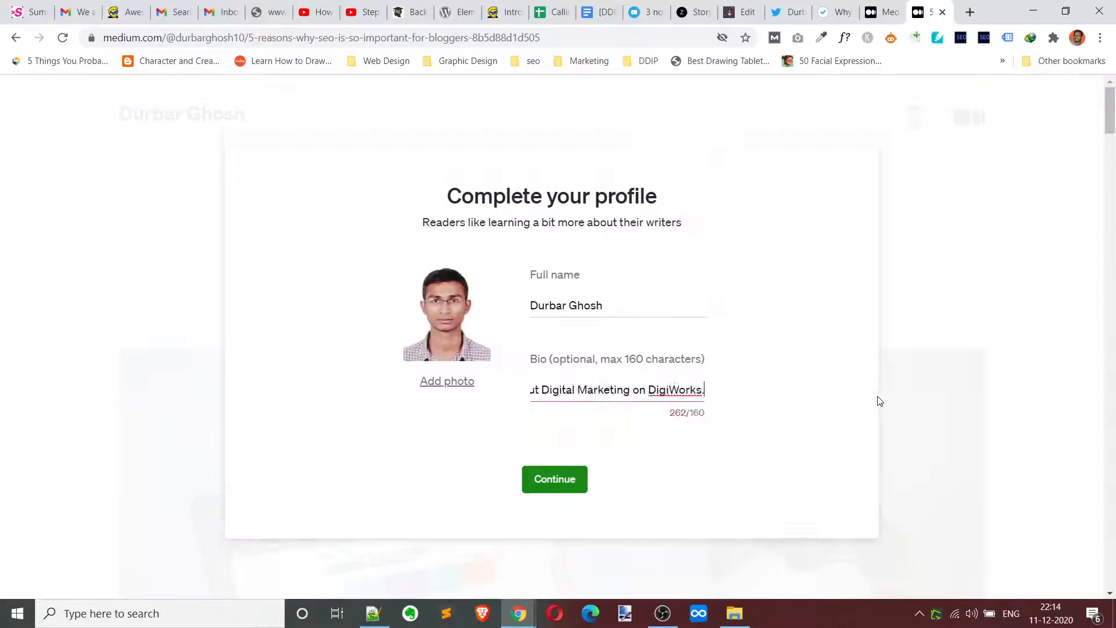
click(554, 477)
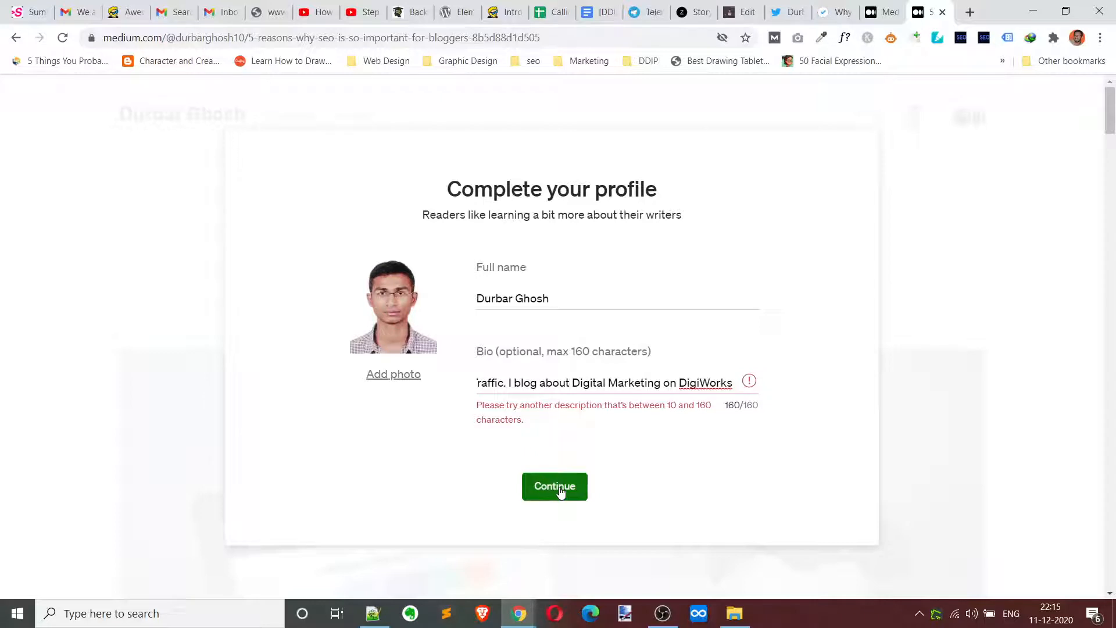
Step: Save the profile, claim durbarghosh.medium.com and return to the story
click(553, 486)
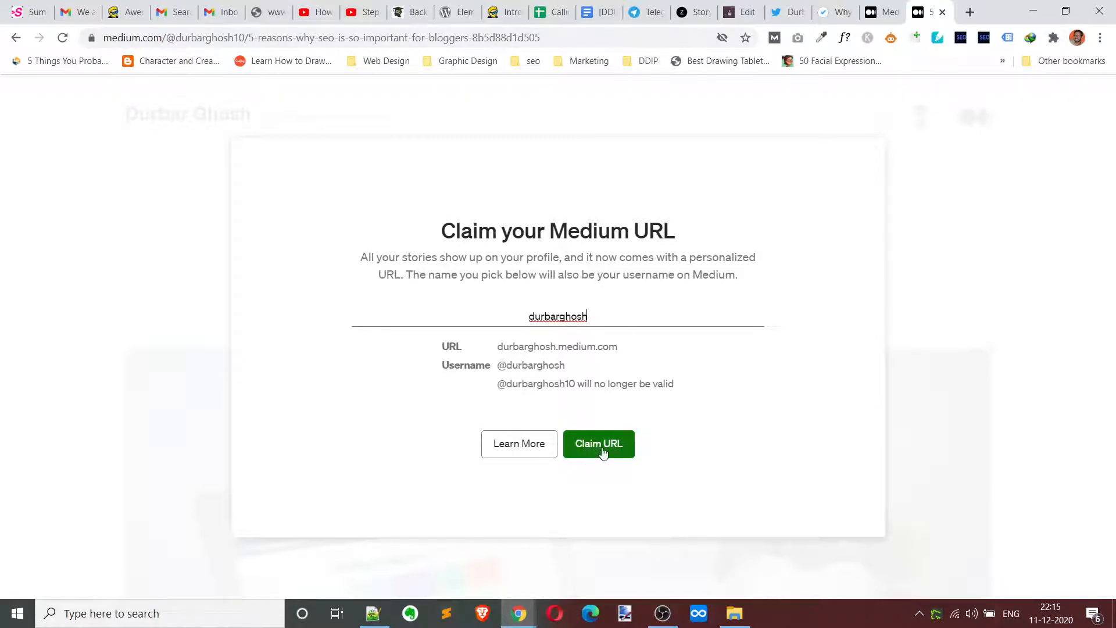
click(599, 443)
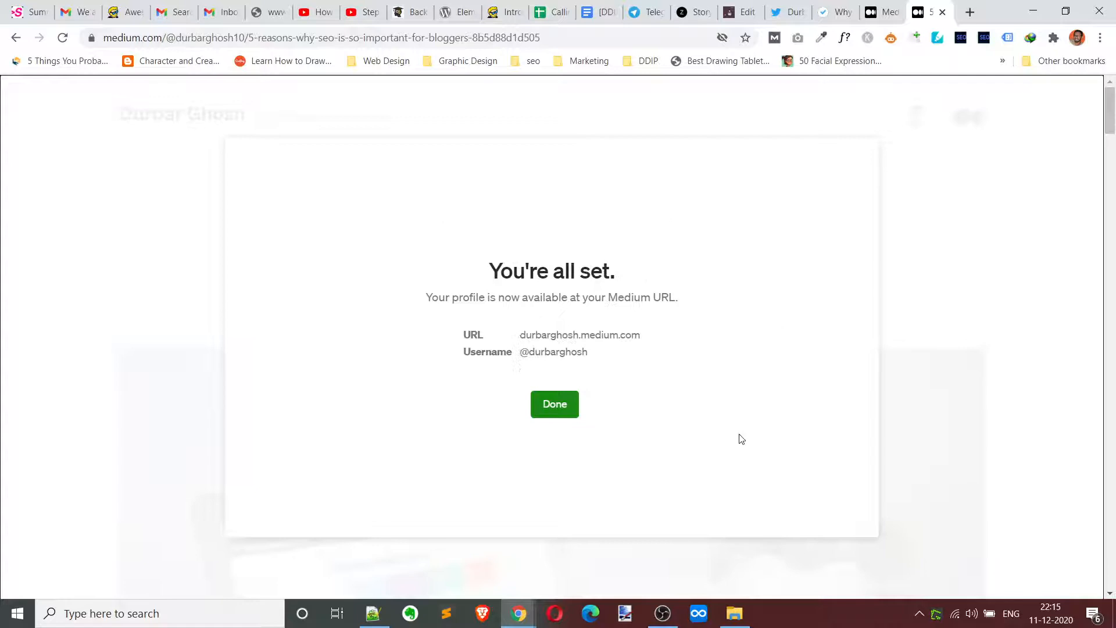
click(553, 404)
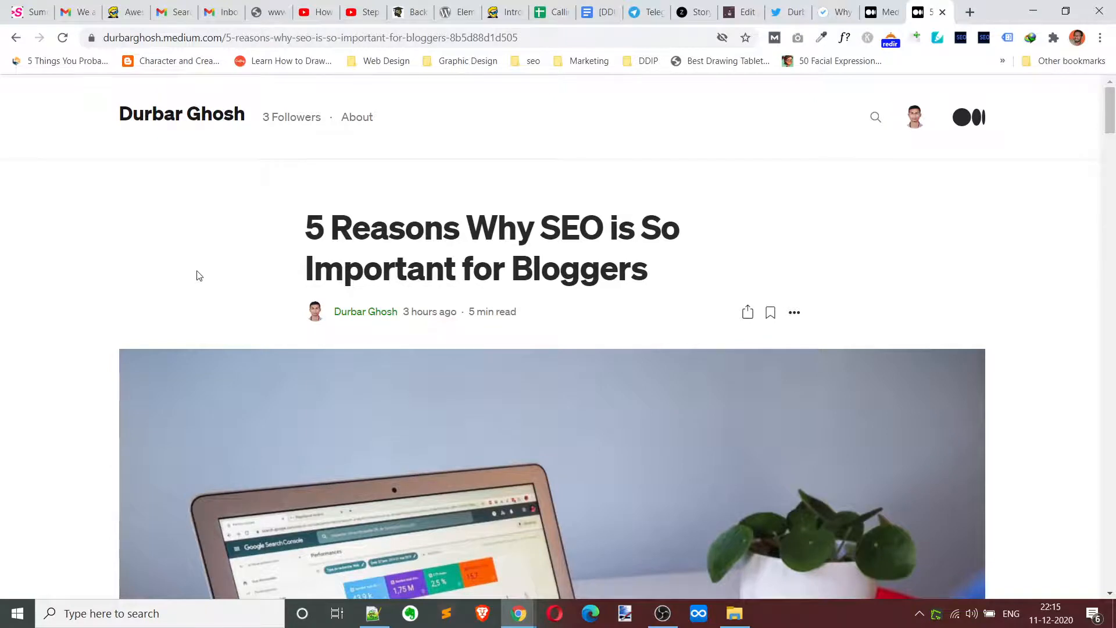
Step: View the story's page source and search for 'rel' then 'cano' to locate the canonical link
right_click(199, 276)
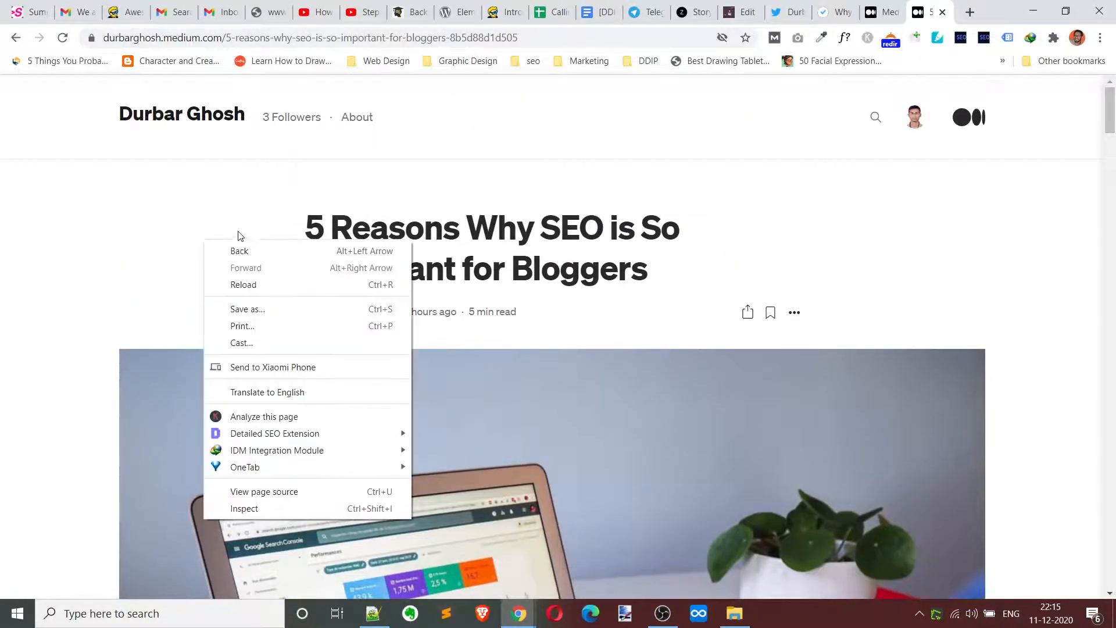
click(271, 501)
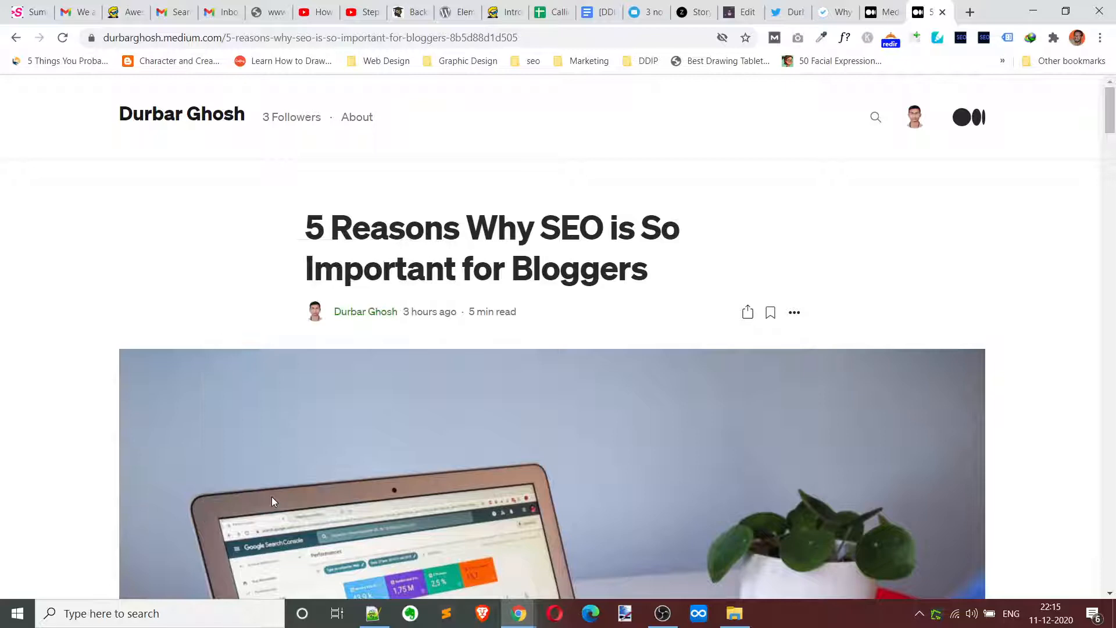
key(ctrl+u)
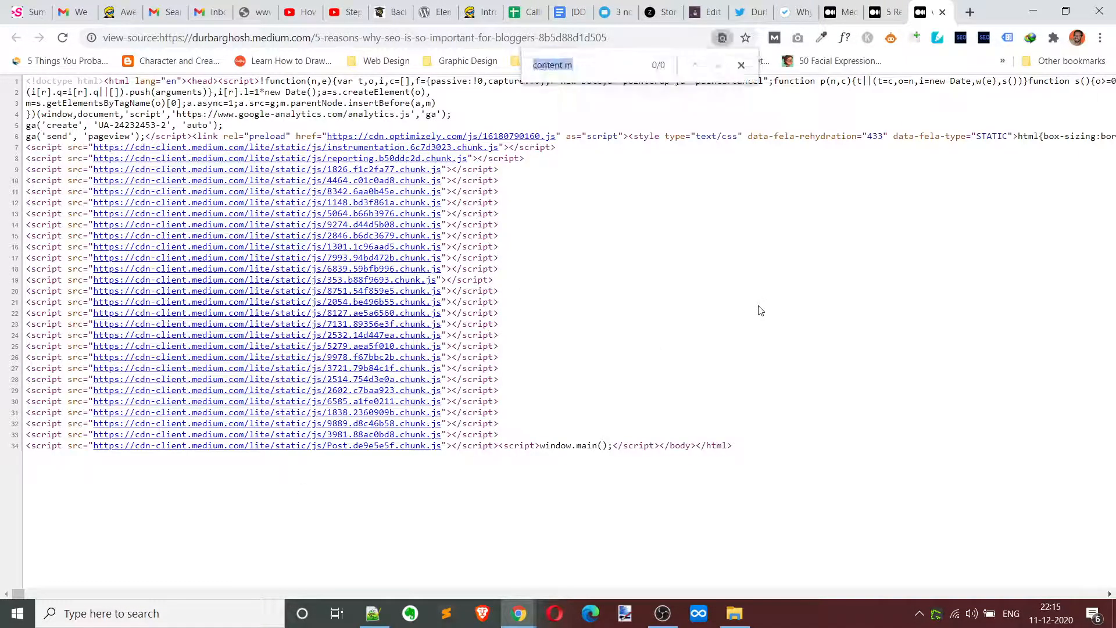
text(rel)
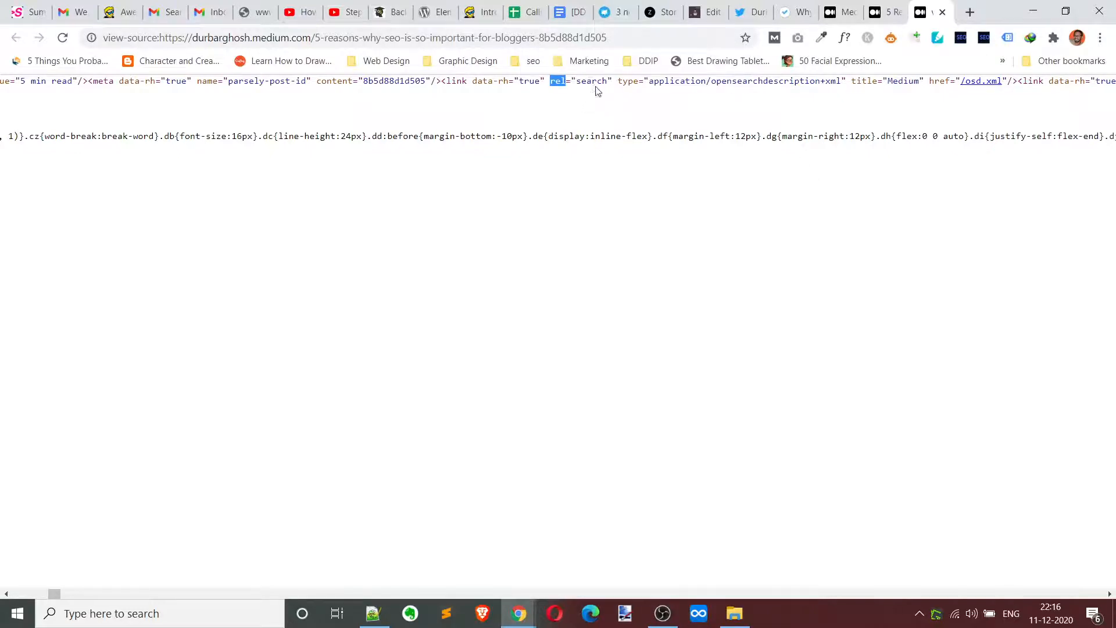
mouse_move(761, 90)
text(c)
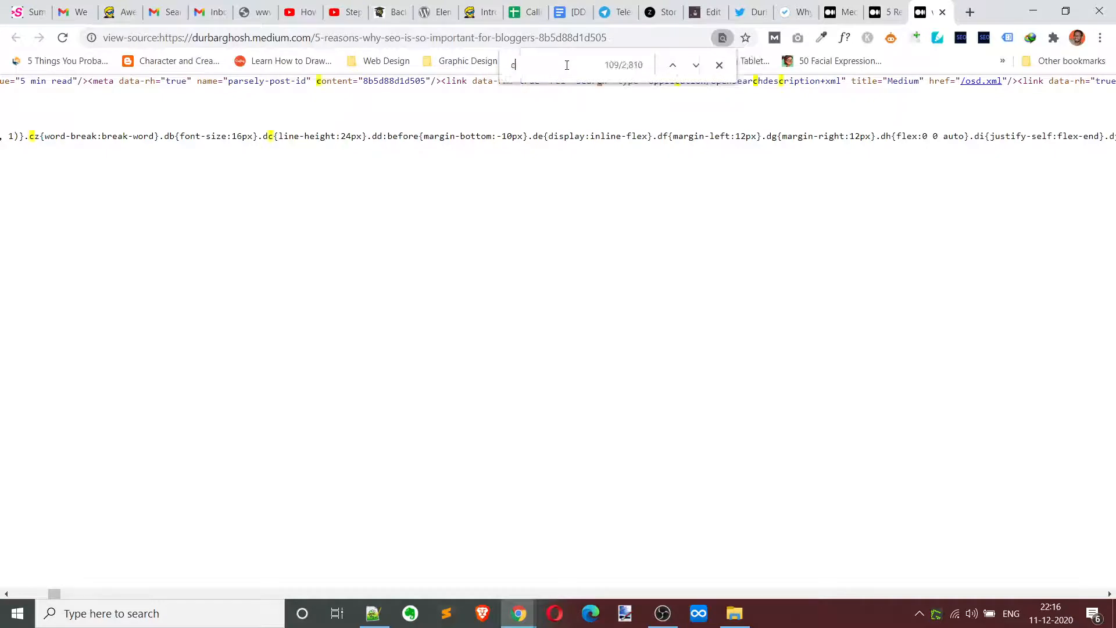
text(ano)
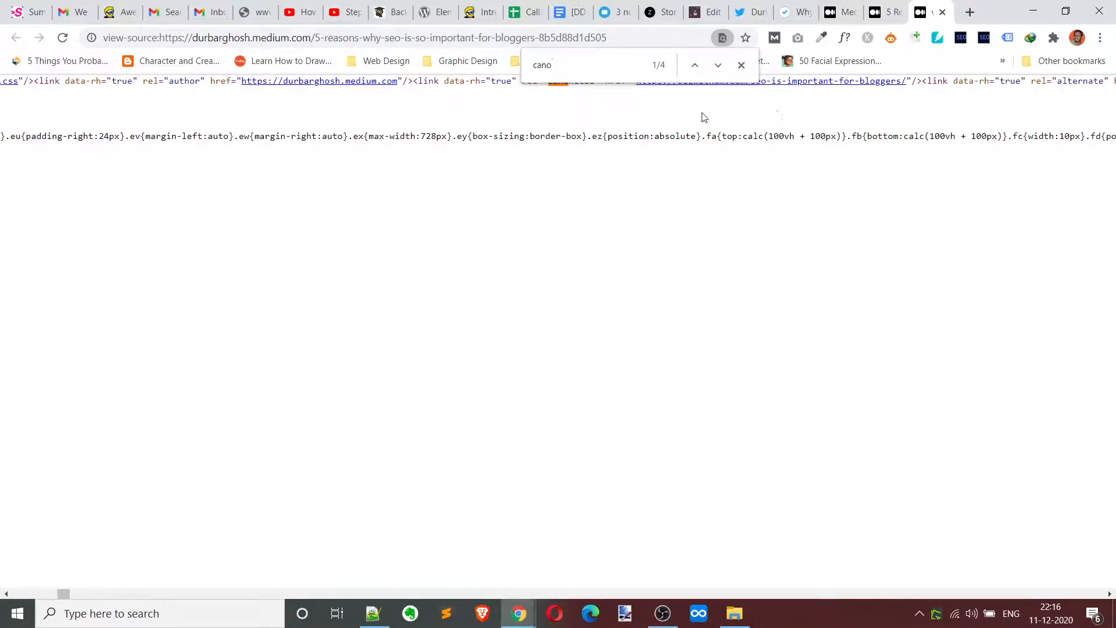